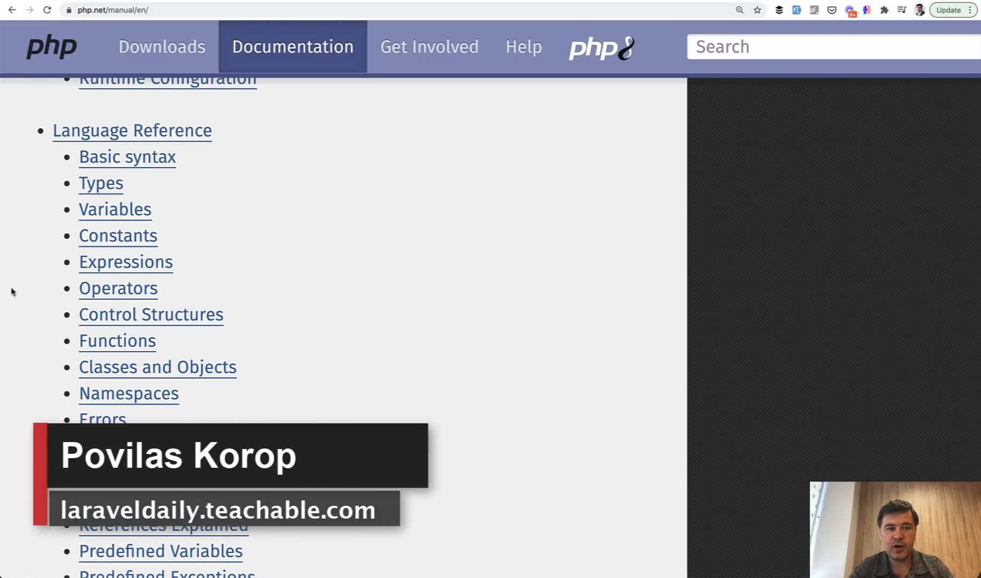
pyautogui.moveTo(410, 358)
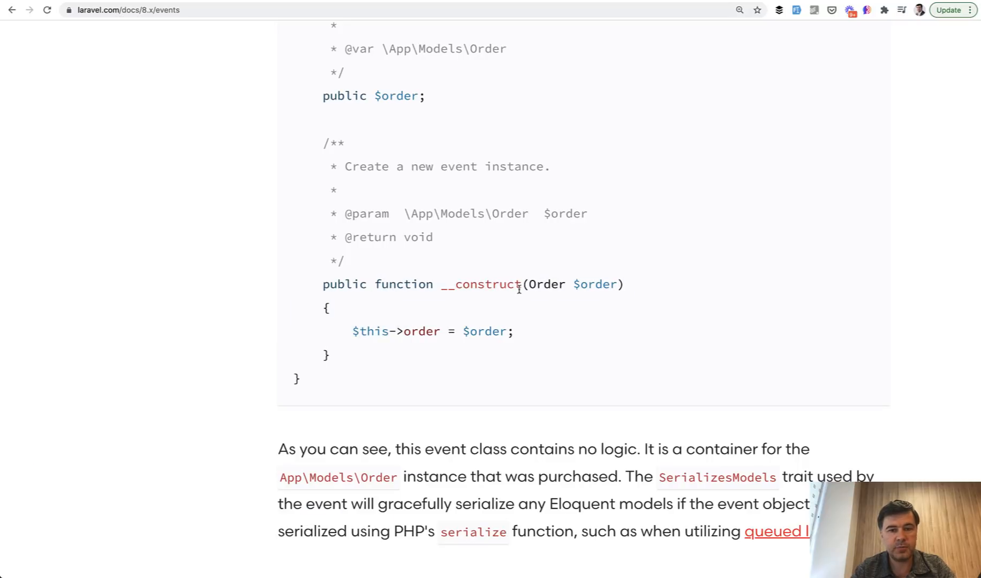
# - Read through the OrderShipped event code, then move to the 8.x Mail docs with the OrderShipped mailable
pyautogui.scroll(3)
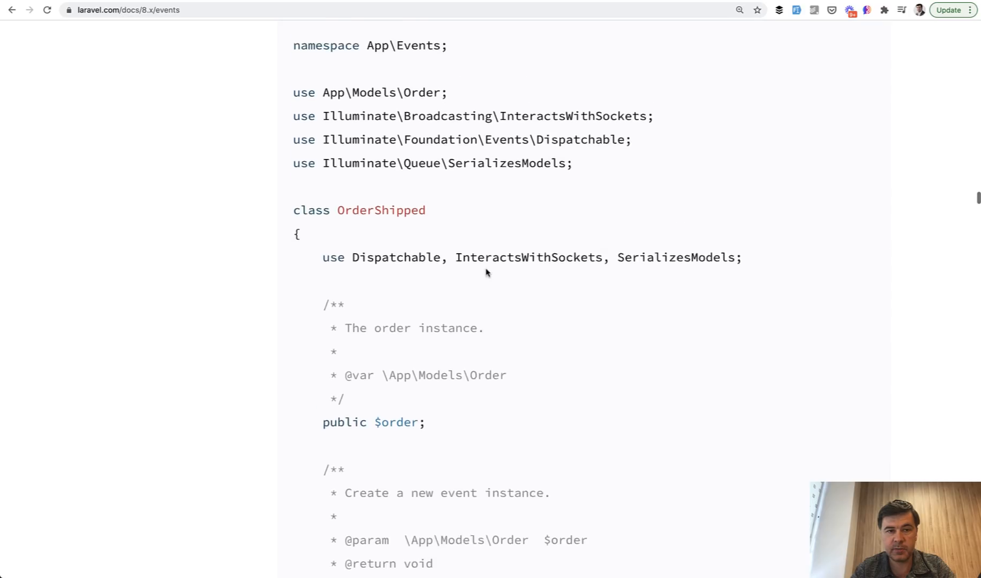
pyautogui.scroll(3)
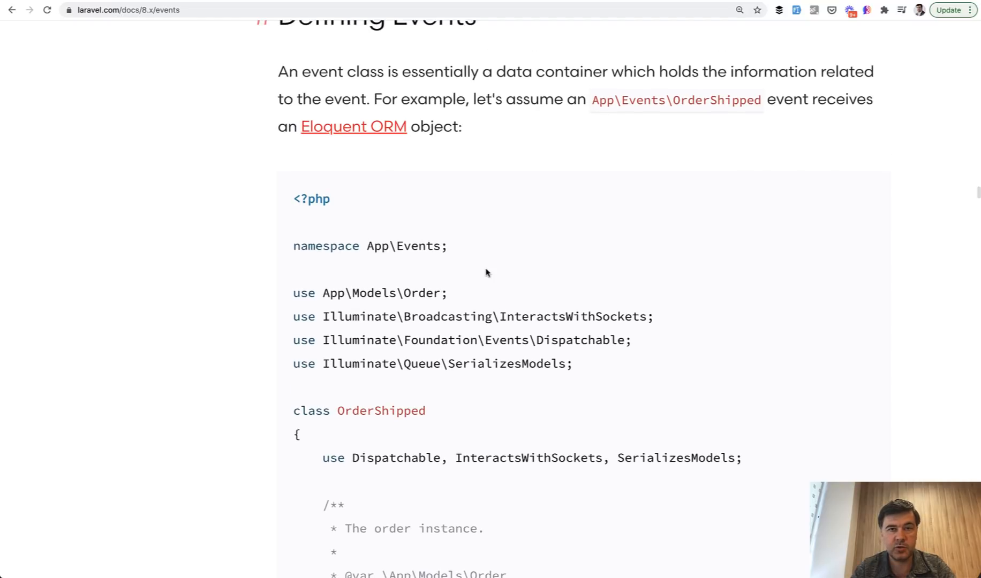
pyautogui.scroll(-3)
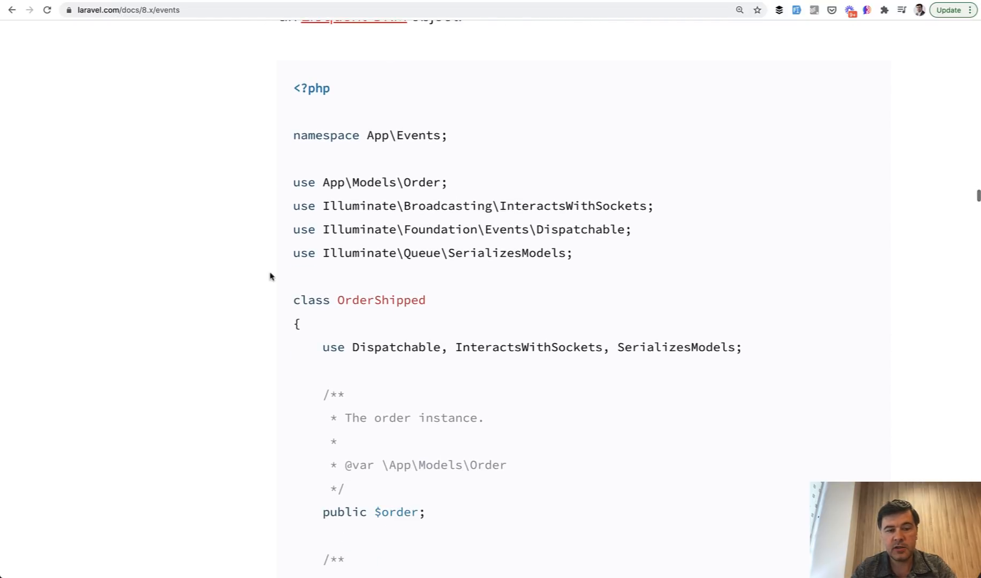
pyautogui.scroll(-3)
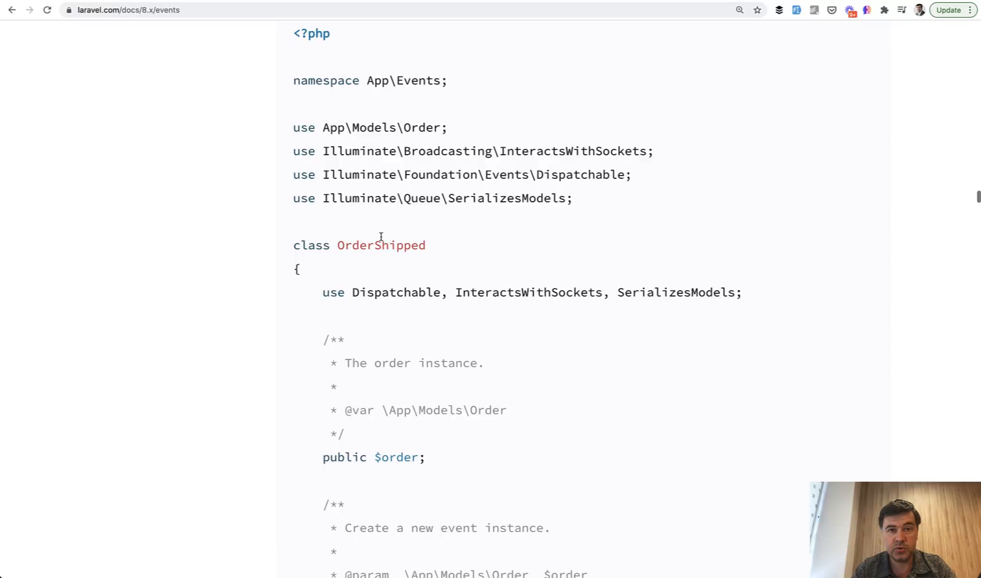
pyautogui.scroll(-3)
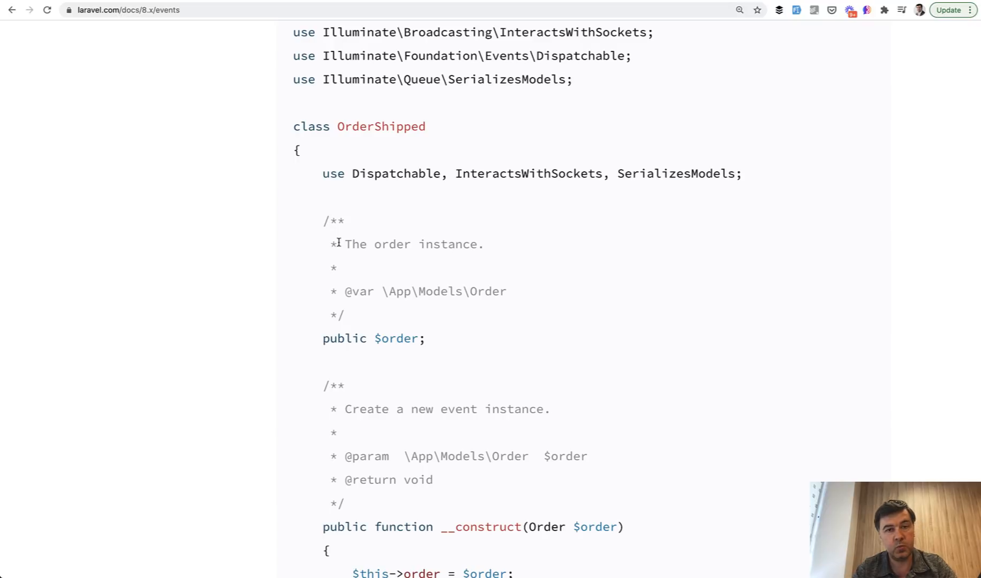
pyautogui.scroll(-3)
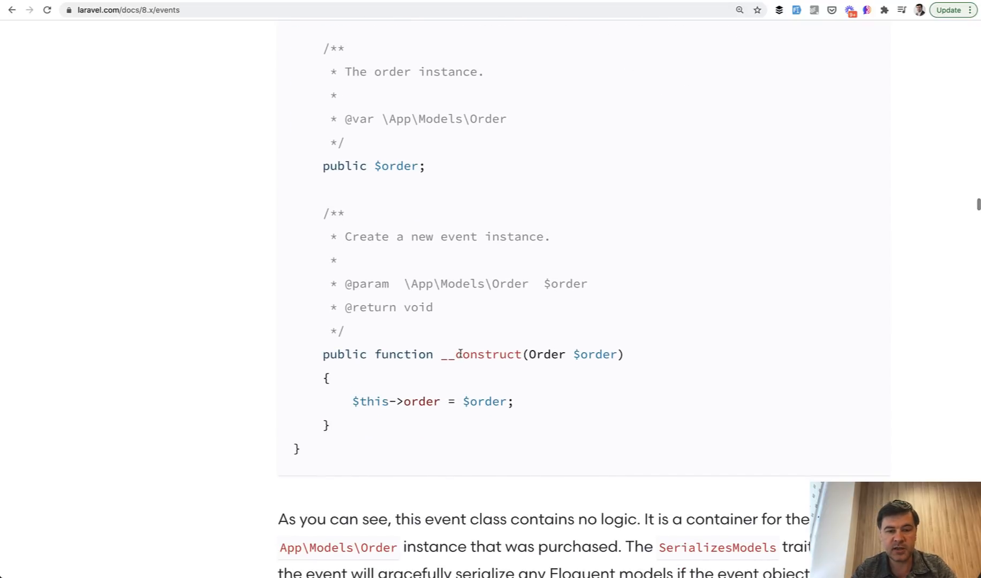
pyautogui.doubleClick(480, 355)
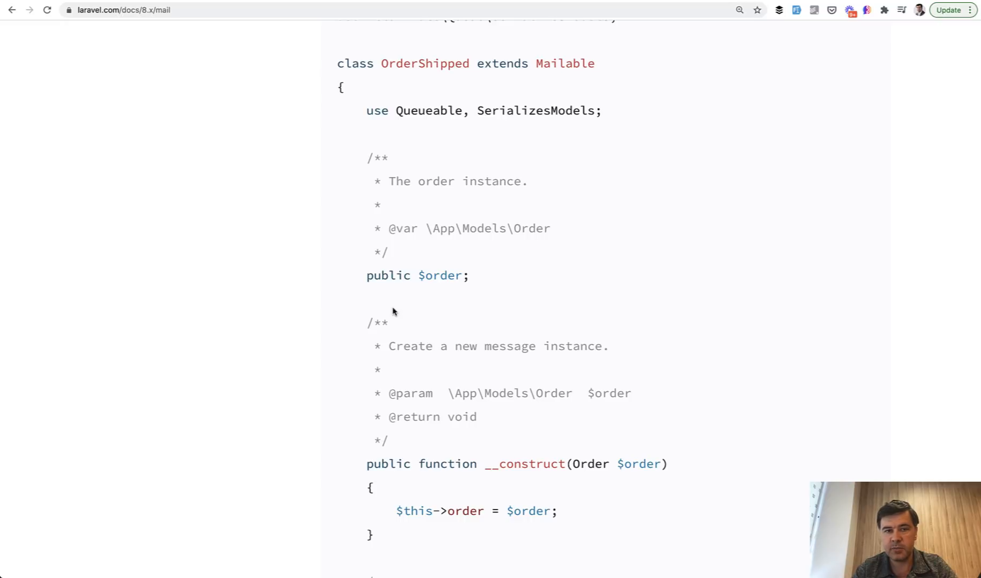
# - Read through the OrderShipped Mailable example with its order property and constructor
pyautogui.scroll(3)
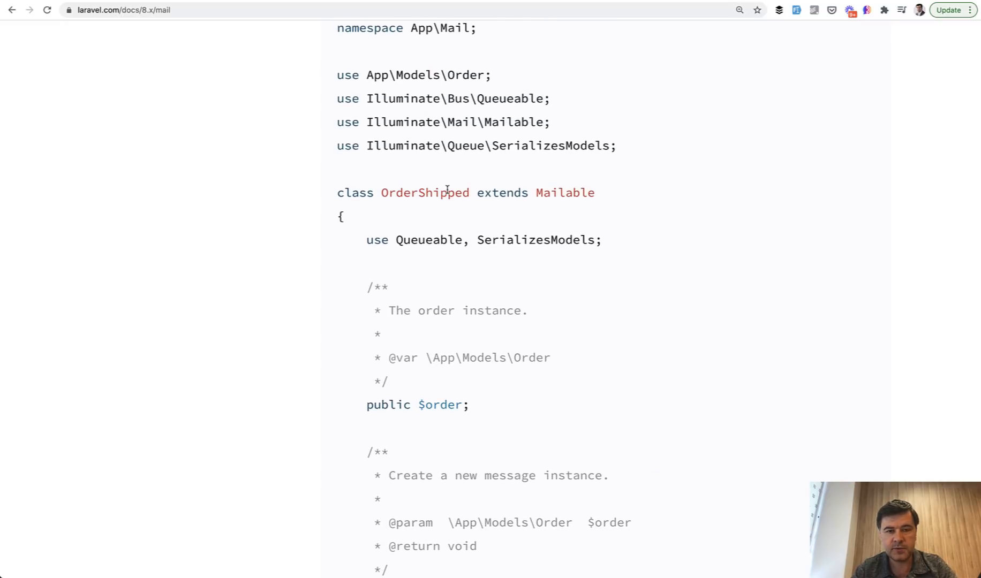
pyautogui.scroll(-3)
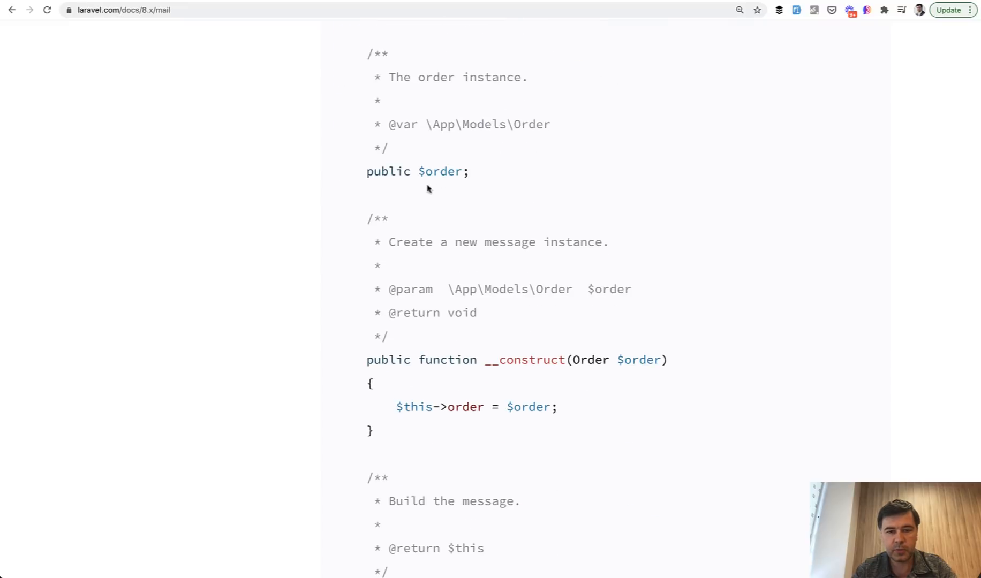
pyautogui.scroll(-3)
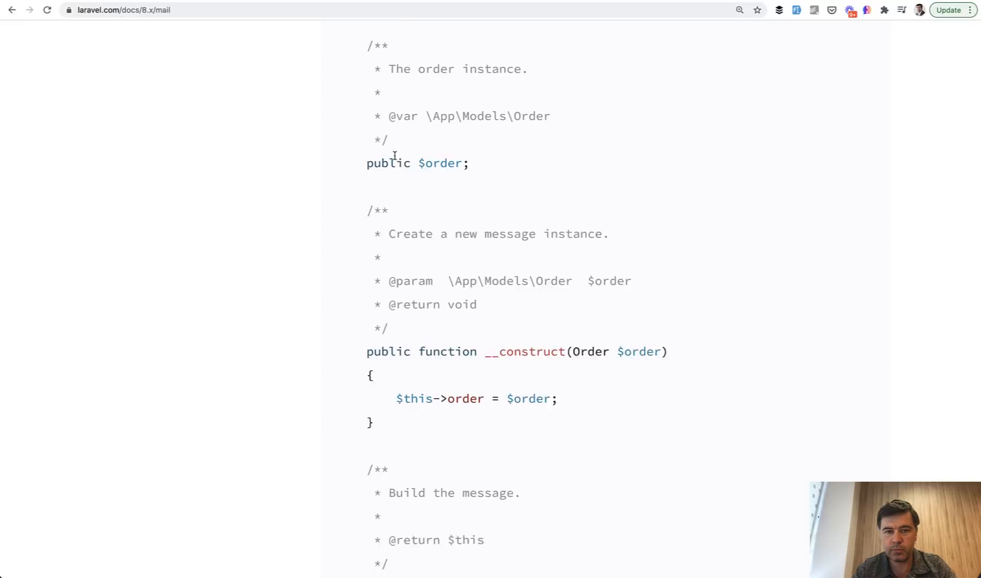
pyautogui.scroll(3)
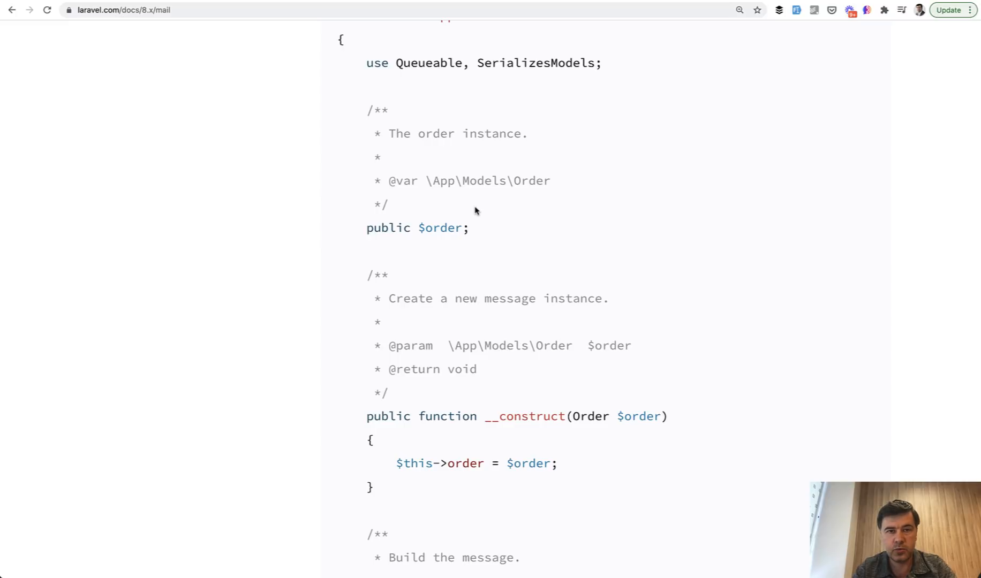
pyautogui.scroll(-3)
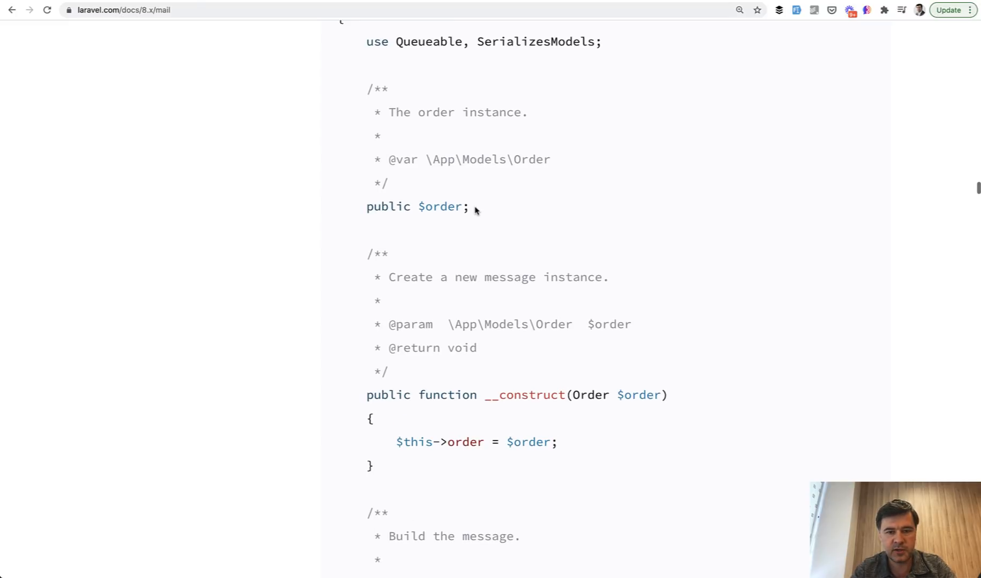
pyautogui.scroll(-3)
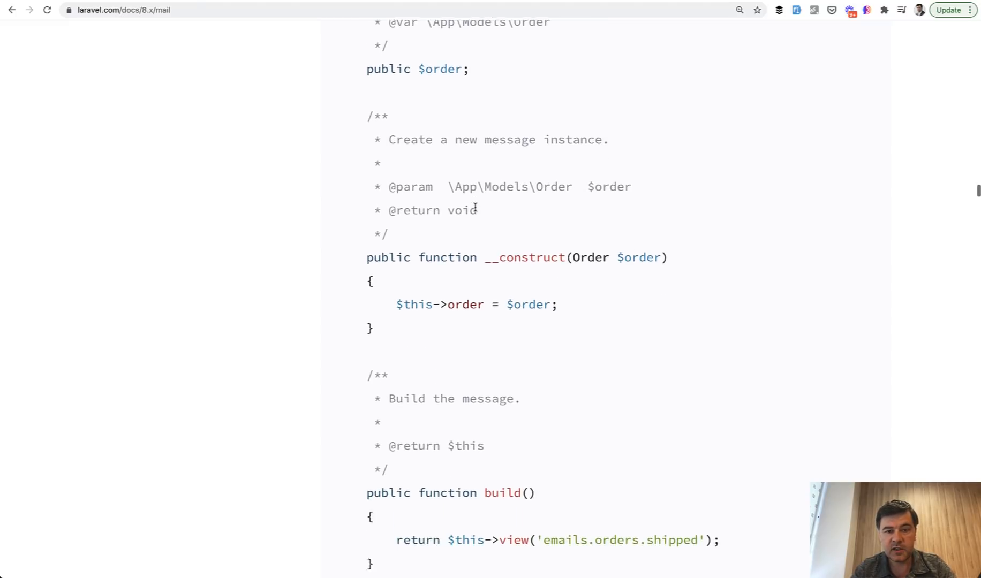
pyautogui.scroll(-3)
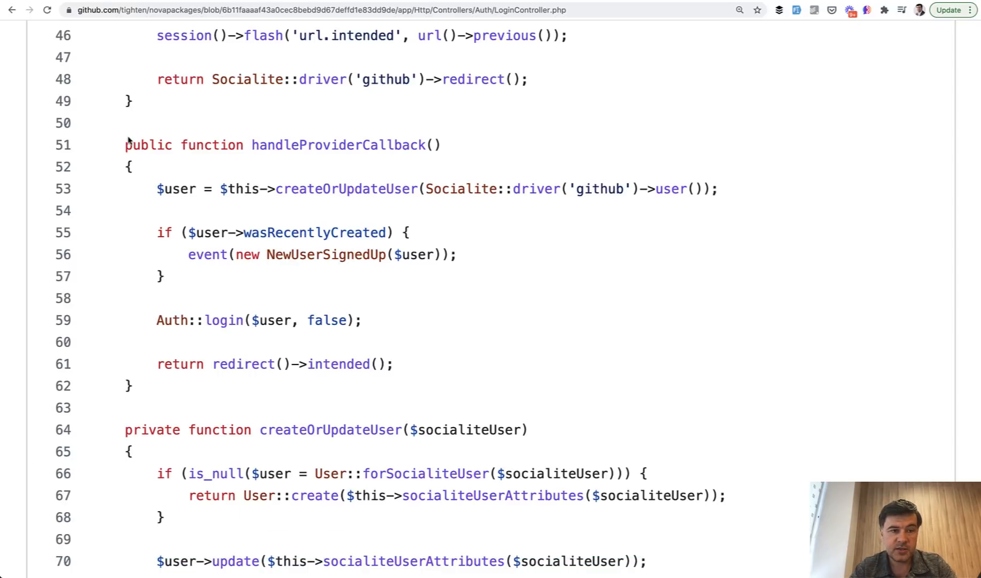
# - Read LoginController.php from handleProviderCallback down to the createOrUpdateUser method
pyautogui.scroll(-3)
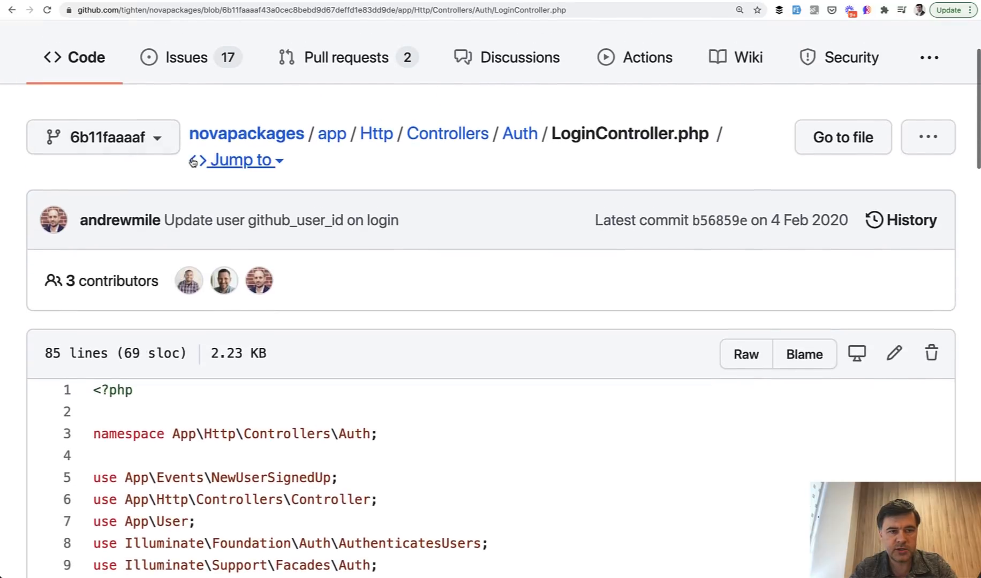
pyautogui.scroll(-3)
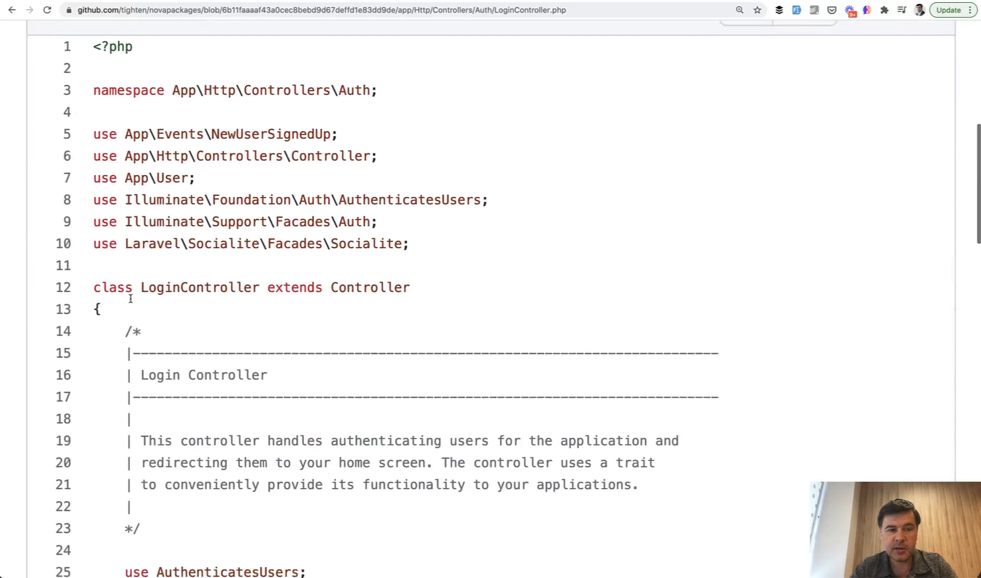
pyautogui.scroll(-3)
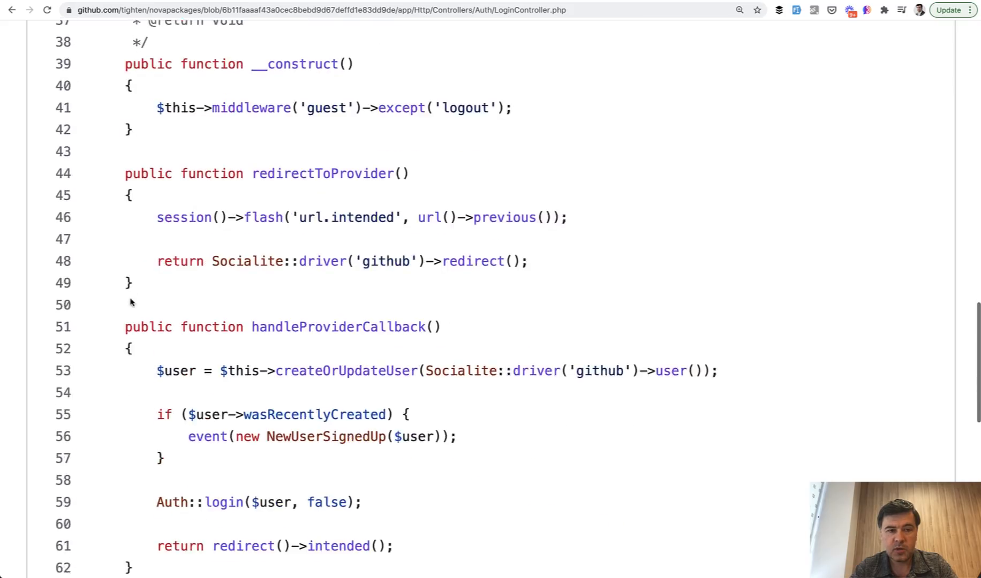
pyautogui.scroll(-3)
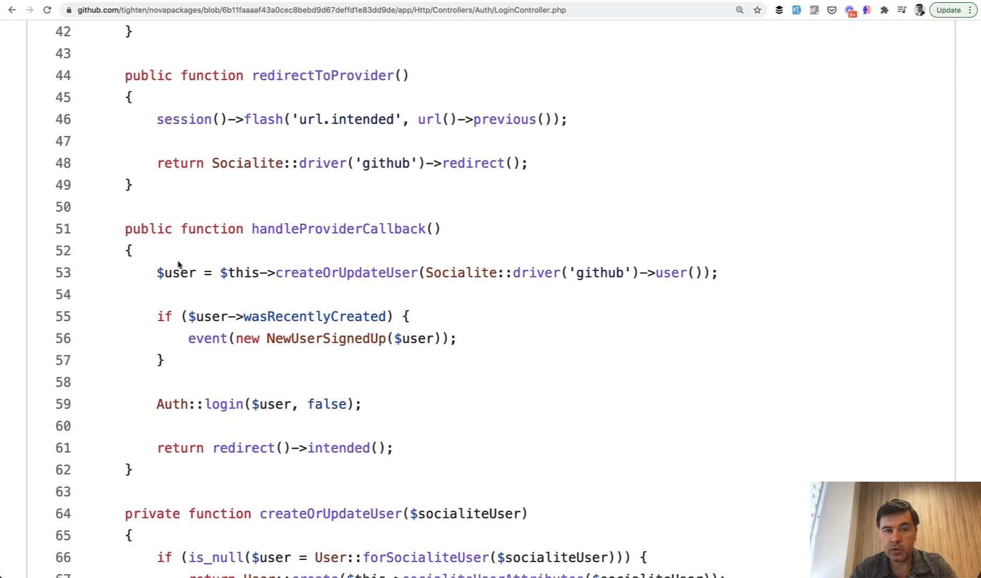
pyautogui.scroll(-3)
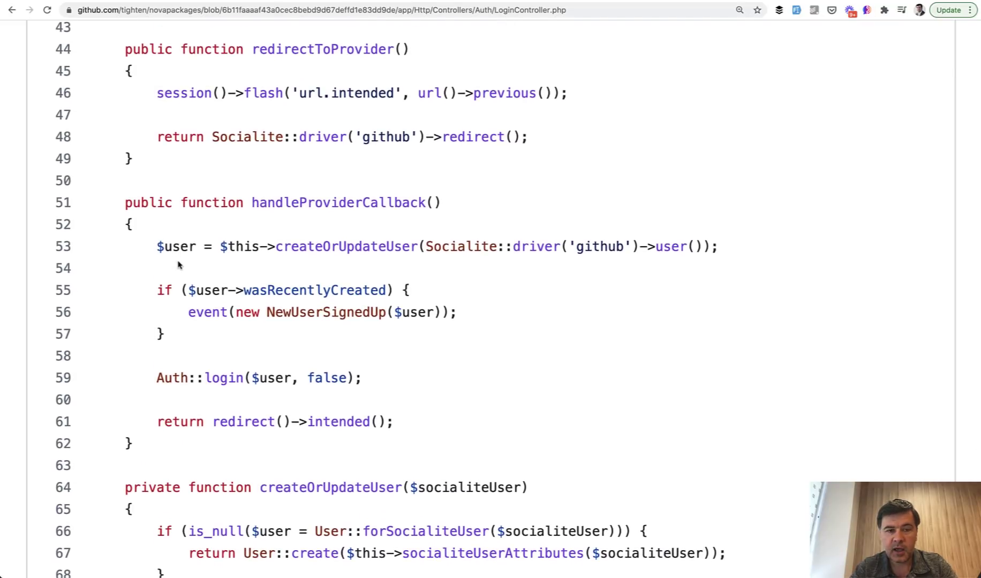
pyautogui.moveTo(192, 285)
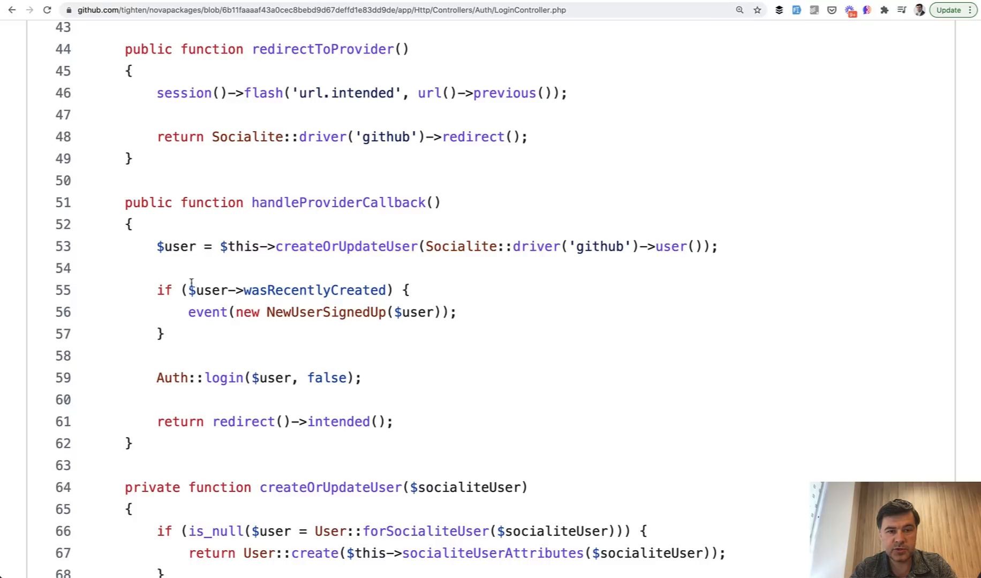
pyautogui.scroll(-3)
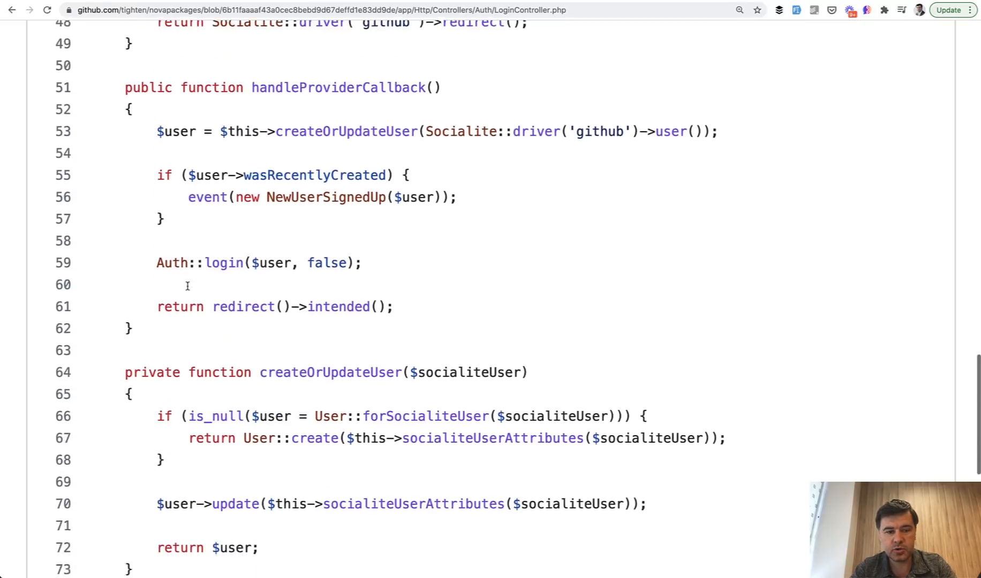
pyautogui.scroll(-3)
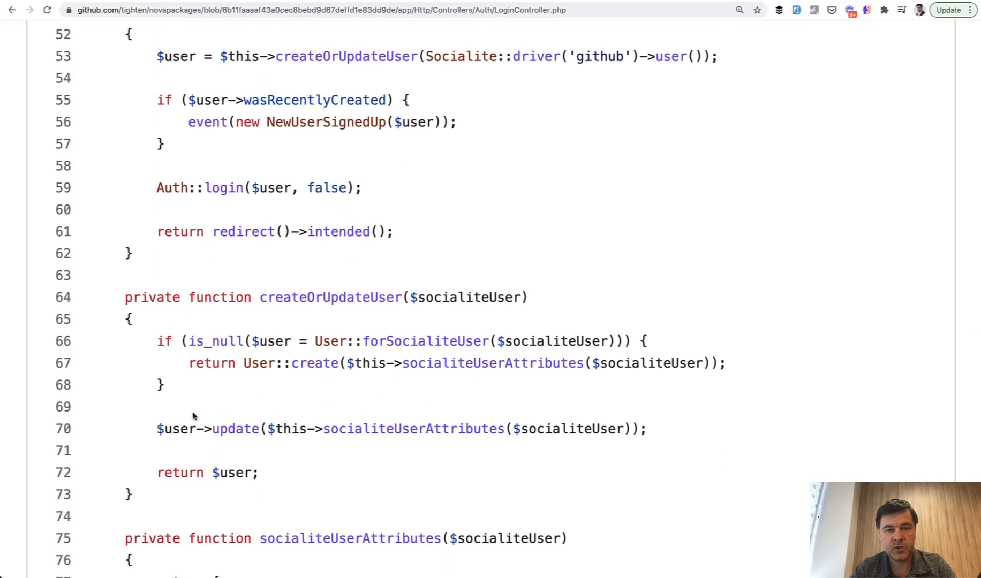
pyautogui.scroll(3)
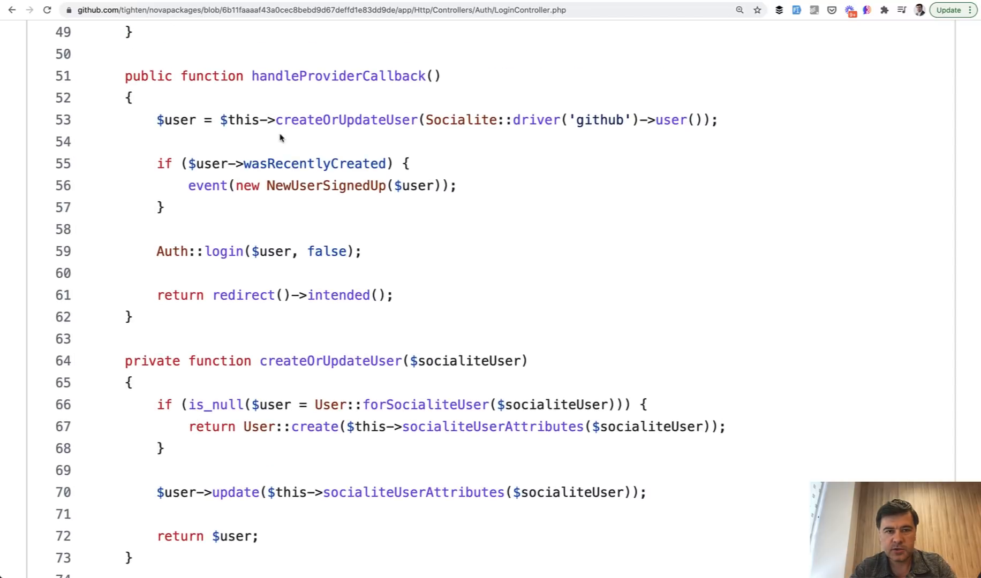
pyautogui.moveTo(229, 223)
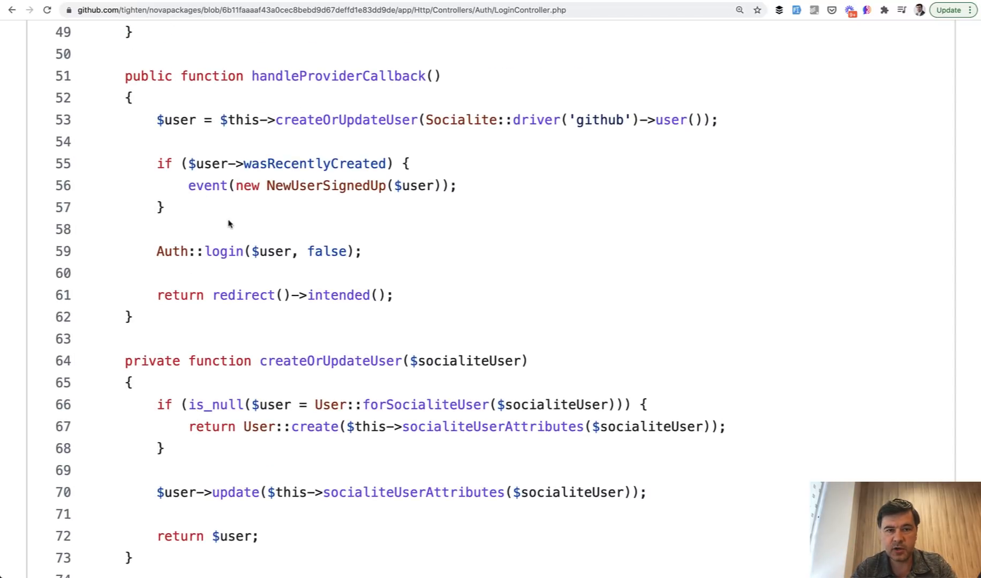
pyautogui.scroll(-3)
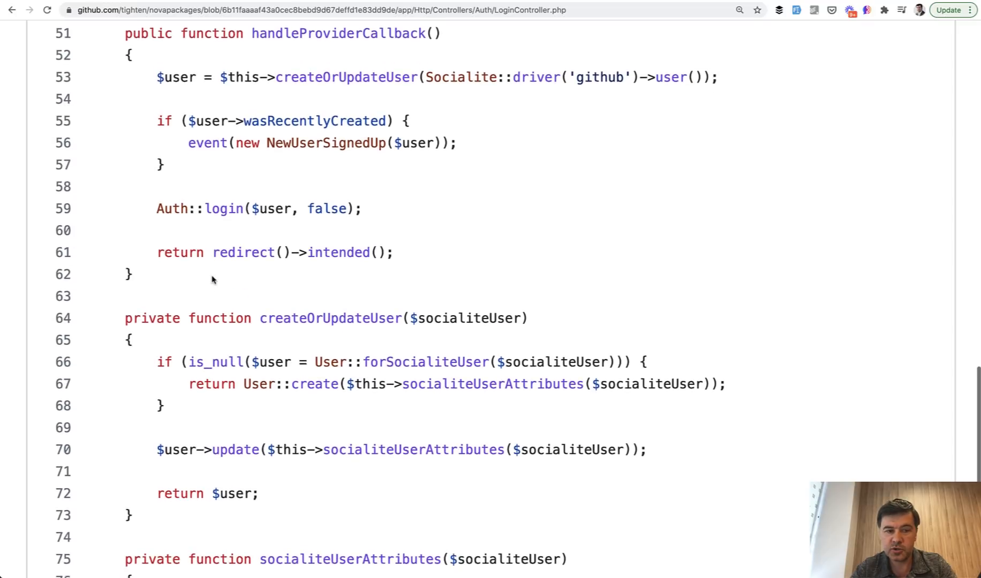
pyautogui.scroll(-3)
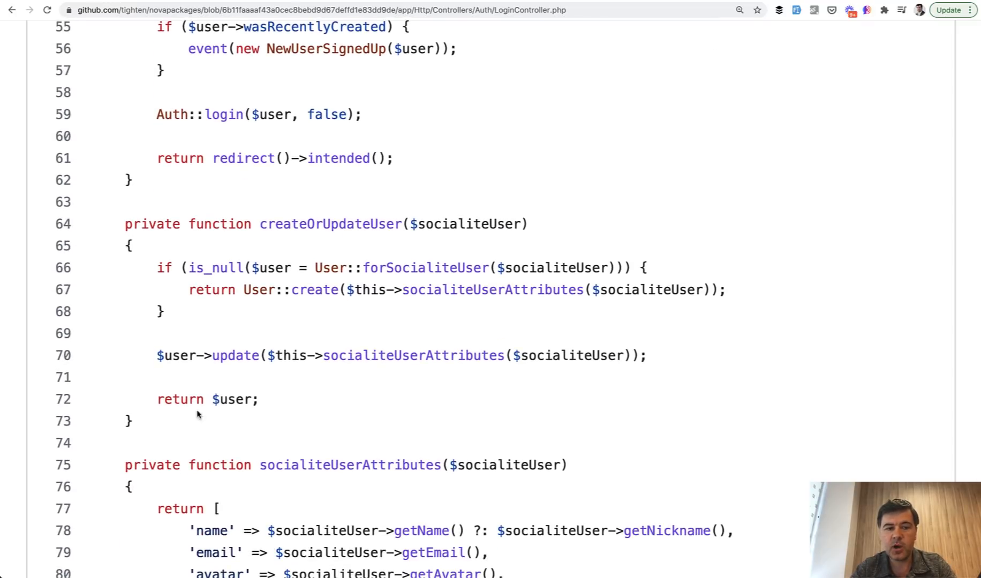
# - Highlight the createOrUpdateUser method name and read on to socialiteUserAttributes at the file's end
pyautogui.doubleClick(312, 290)
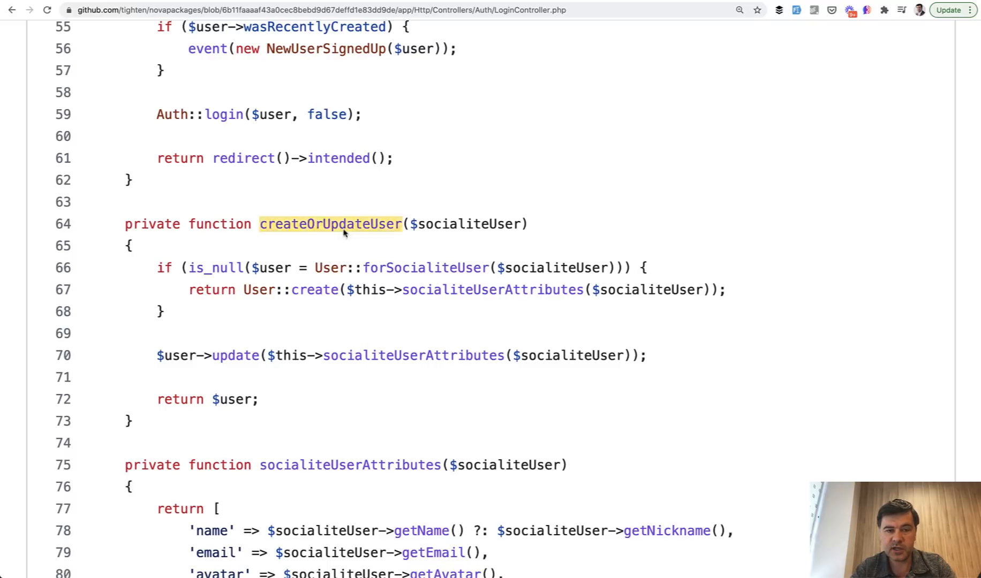
pyautogui.scroll(-3)
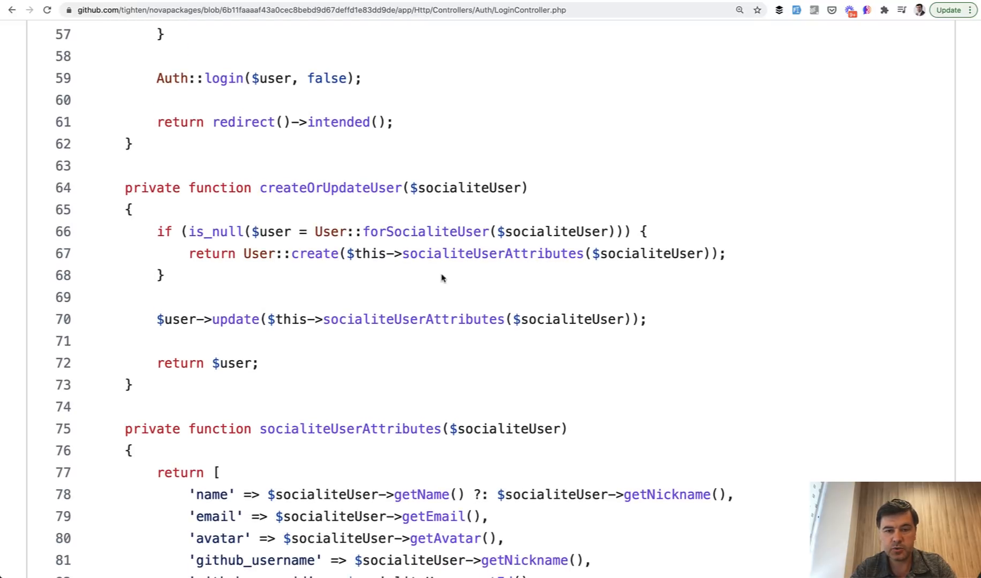
pyautogui.scroll(-3)
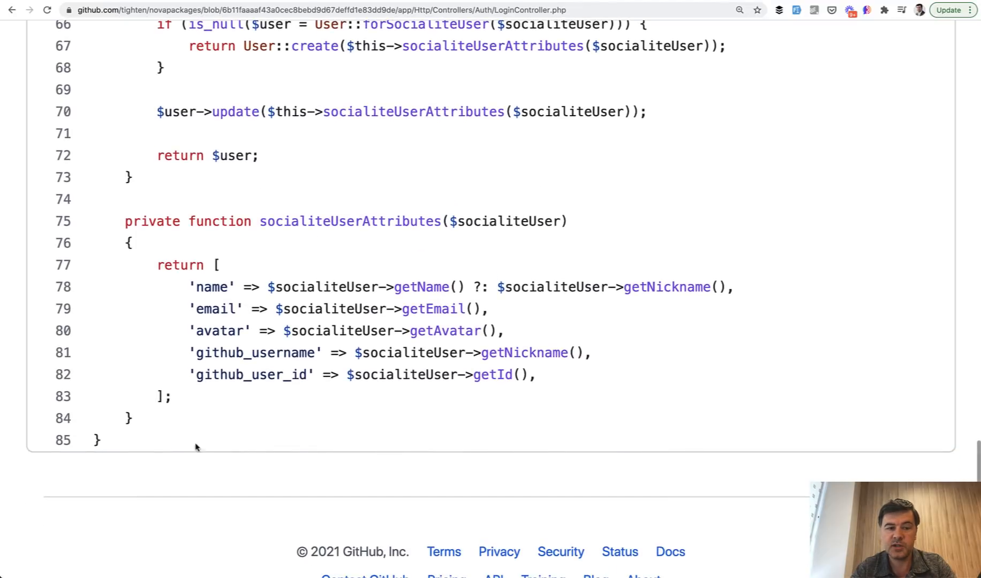
pyautogui.moveTo(298, 447)
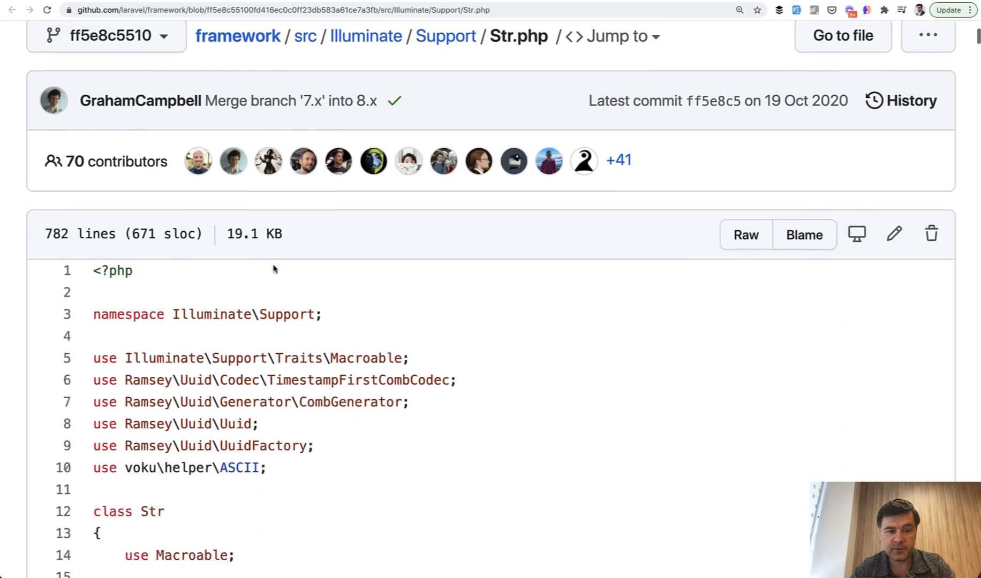
# - Read Str.php's static helpers of, after, afterLast and ascii on GitHub
pyautogui.scroll(-3)
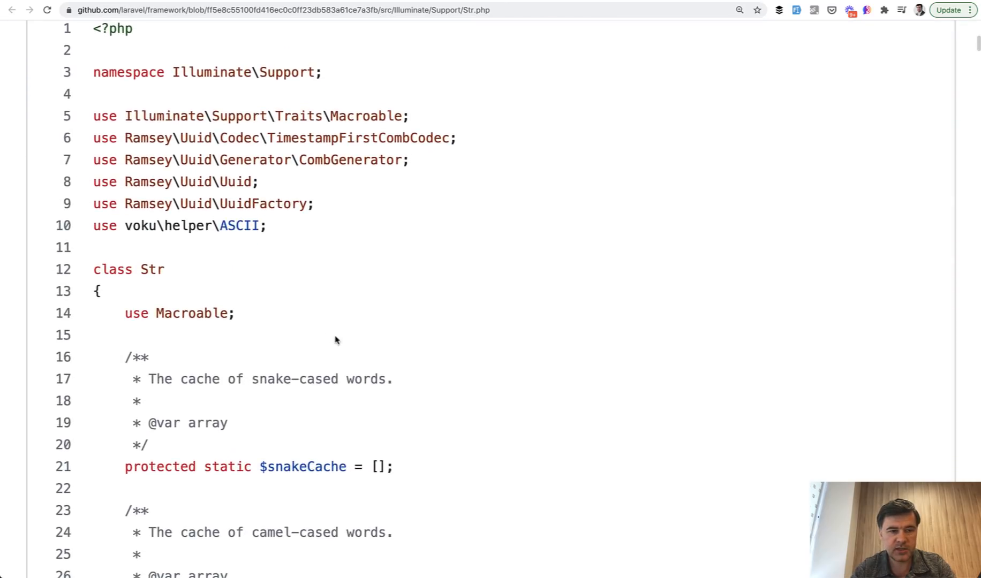
pyautogui.scroll(-3)
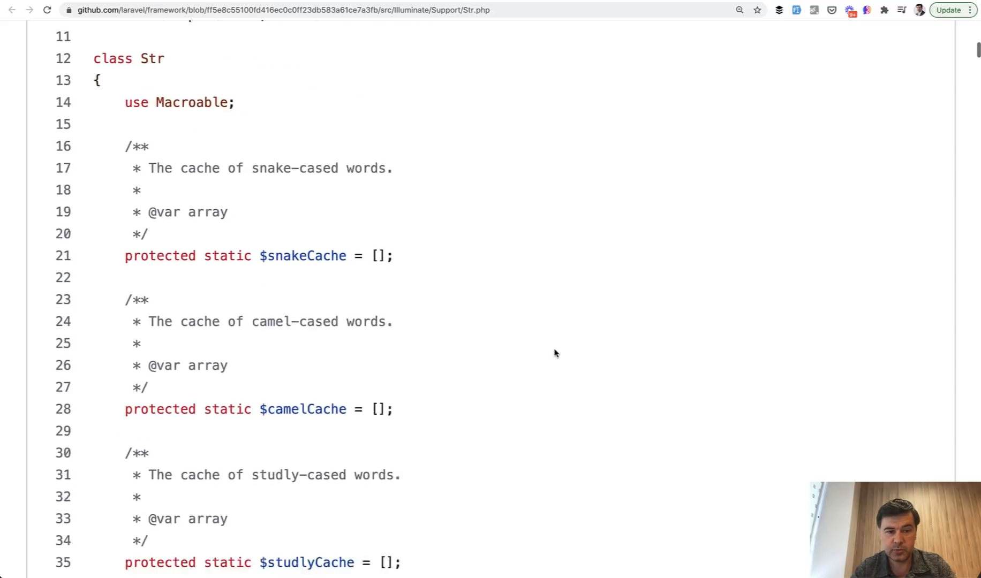
pyautogui.scroll(-3)
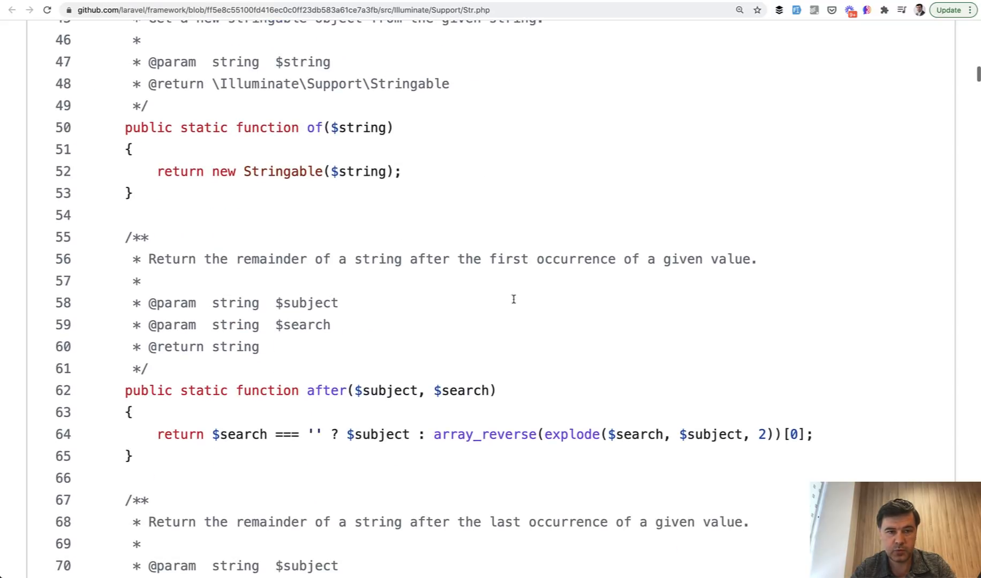
pyautogui.scroll(-3)
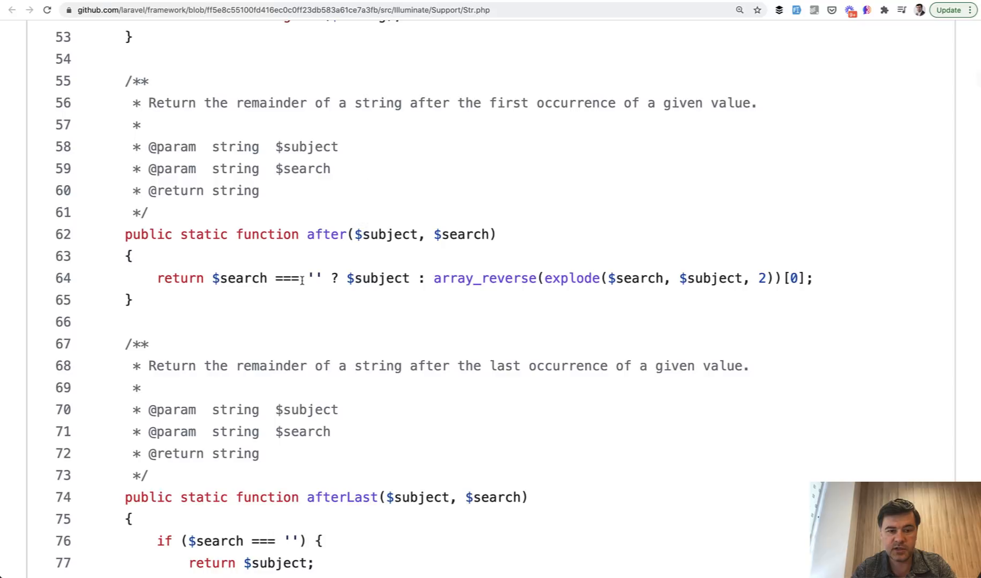
pyautogui.scroll(-3)
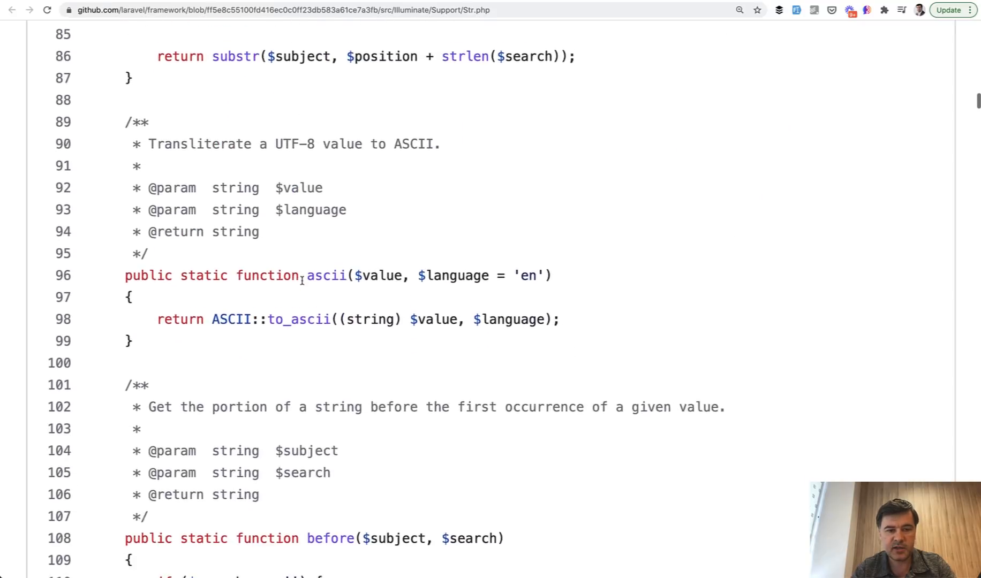
pyautogui.scroll(-3)
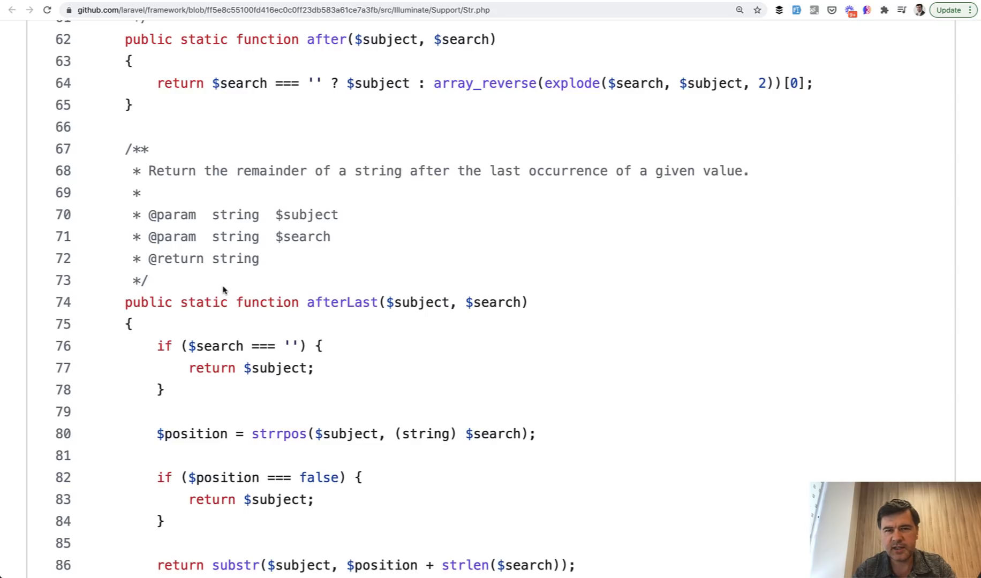
pyautogui.scroll(-3)
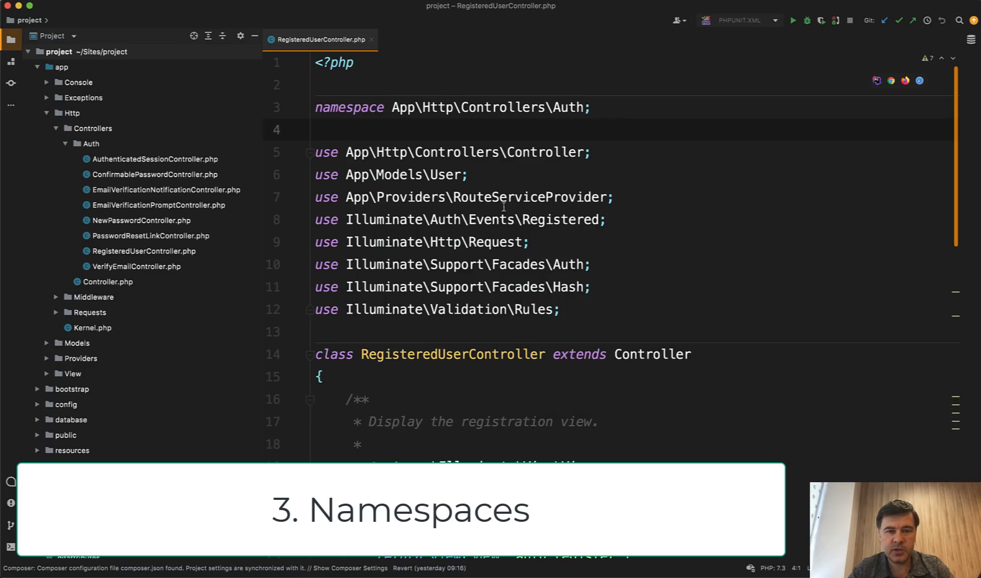
# - Place the cursor near the App\Http\Controllers\Auth namespace line in RegisteredUserController.php
pyautogui.click(407, 107)
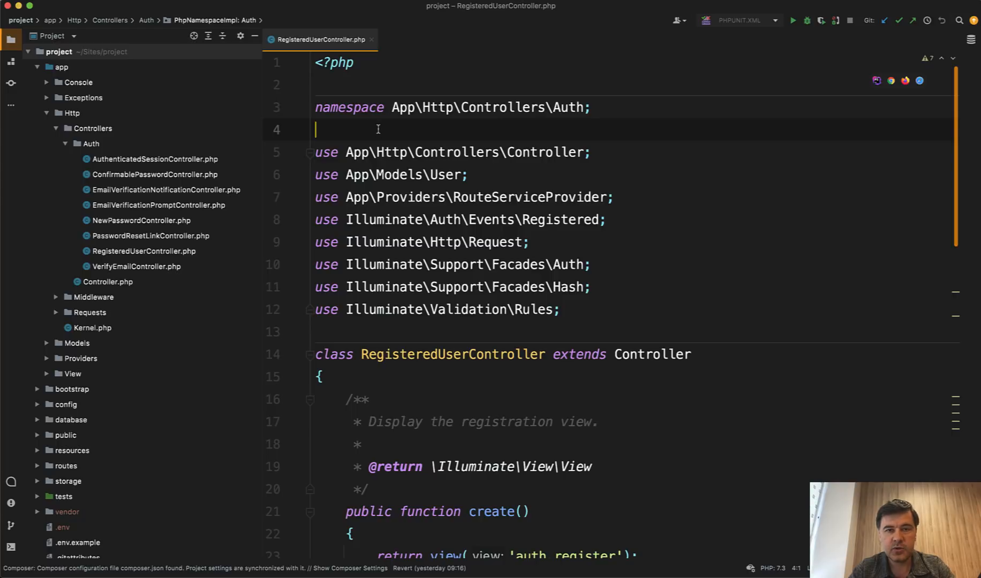
pyautogui.moveTo(420, 132)
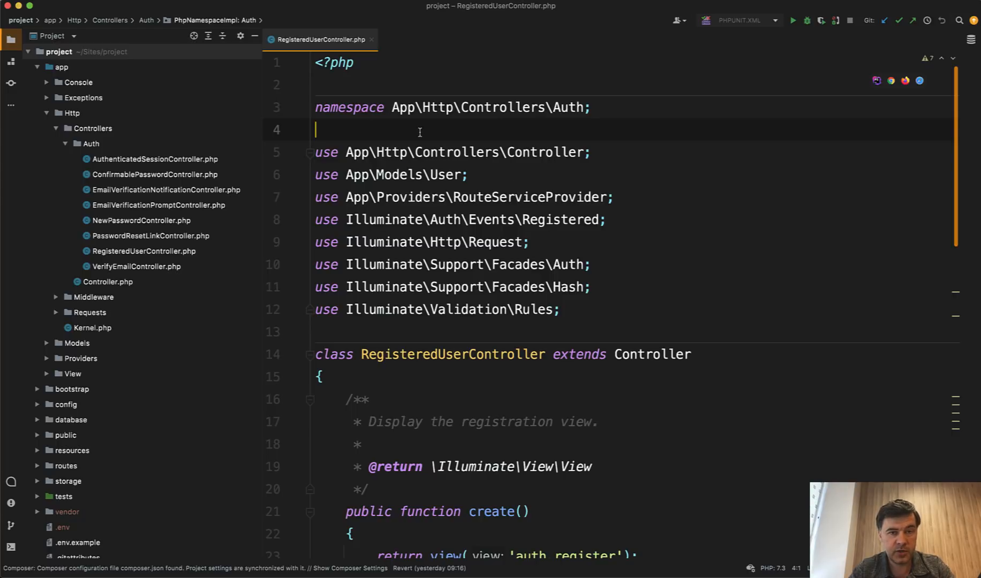
pyautogui.moveTo(409, 401)
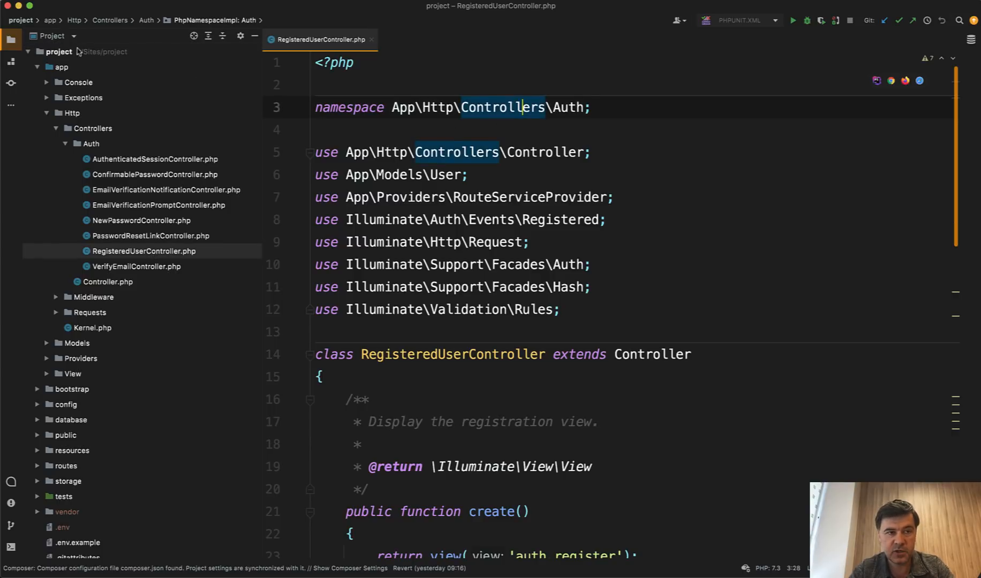
pyautogui.moveTo(91, 149)
pyautogui.write('php artisan make')
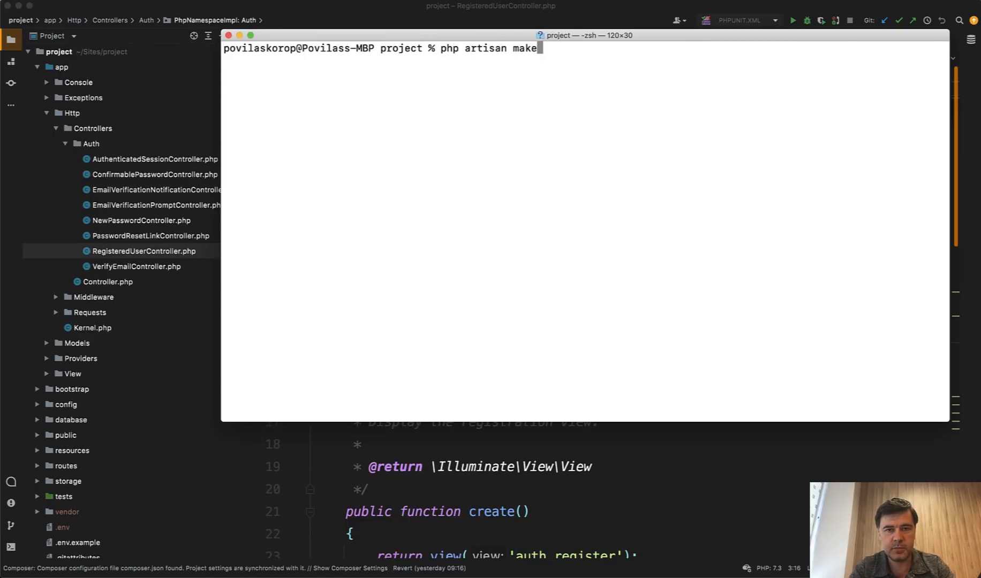
# - Run php artisan make:controller SomeController, then start make:controller Auth/SomeOtherController
pyautogui.write(':controller SomeController')
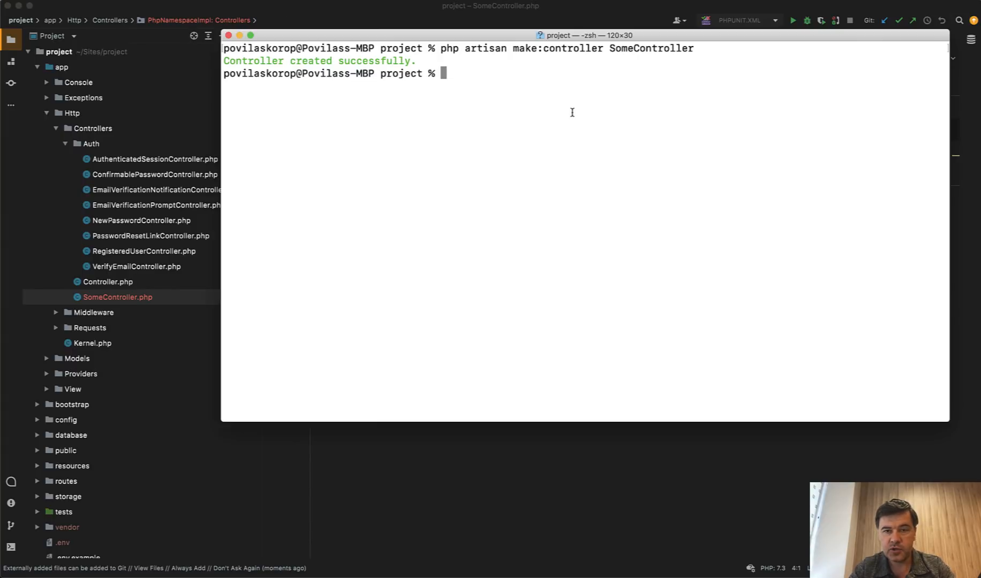
pyautogui.write('php artisan make:controller SomeController')
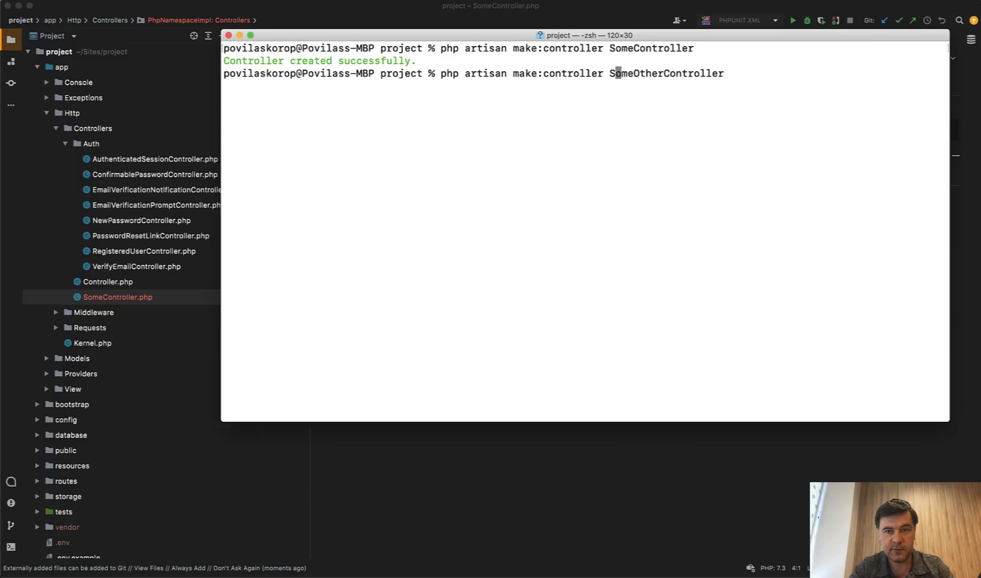
pyautogui.write('Auth/')
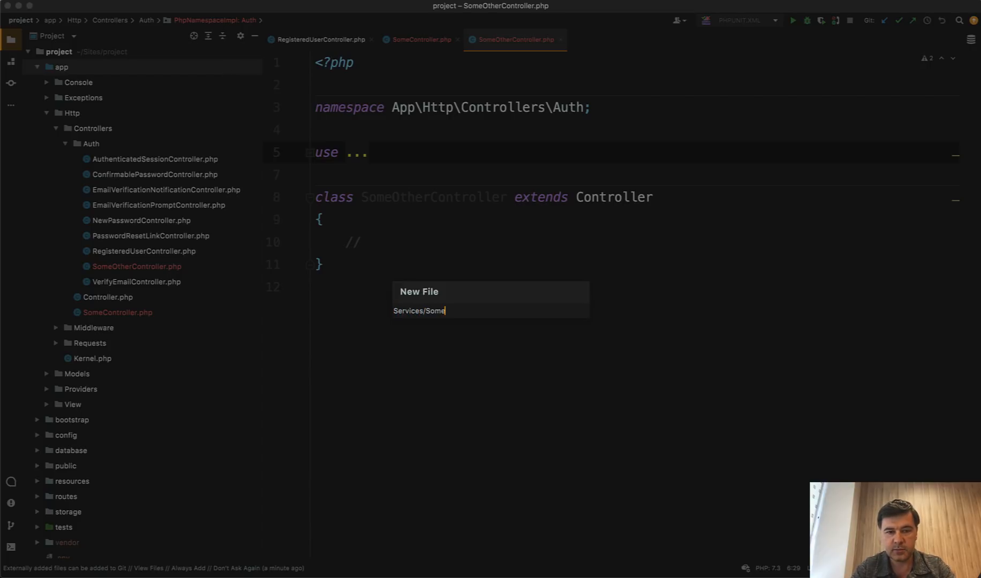
# - Create Services/SomeService.php declaring class SomeService with namespace App\Services above it
pyautogui.write('Service.php')
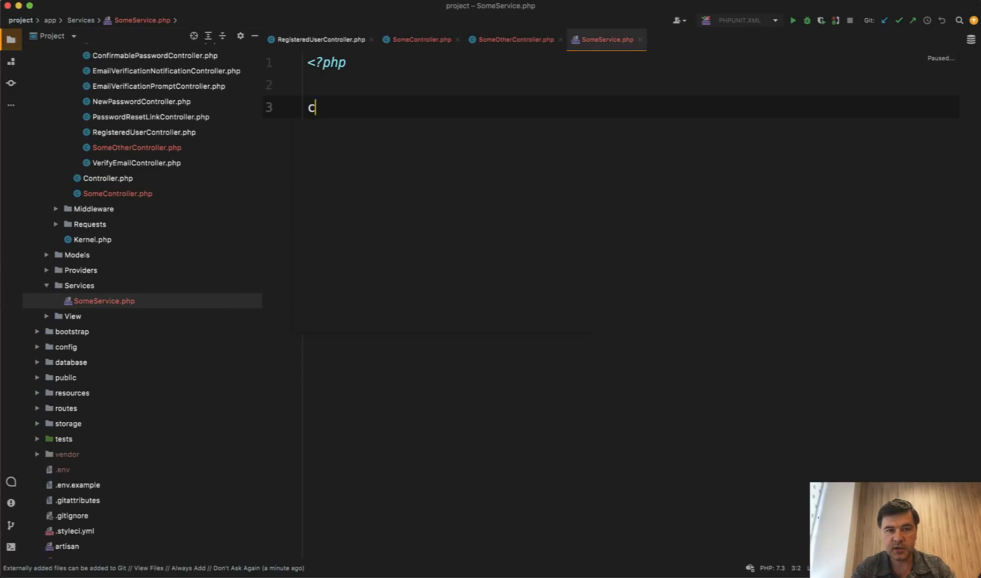
pyautogui.write('lass SomeService {')
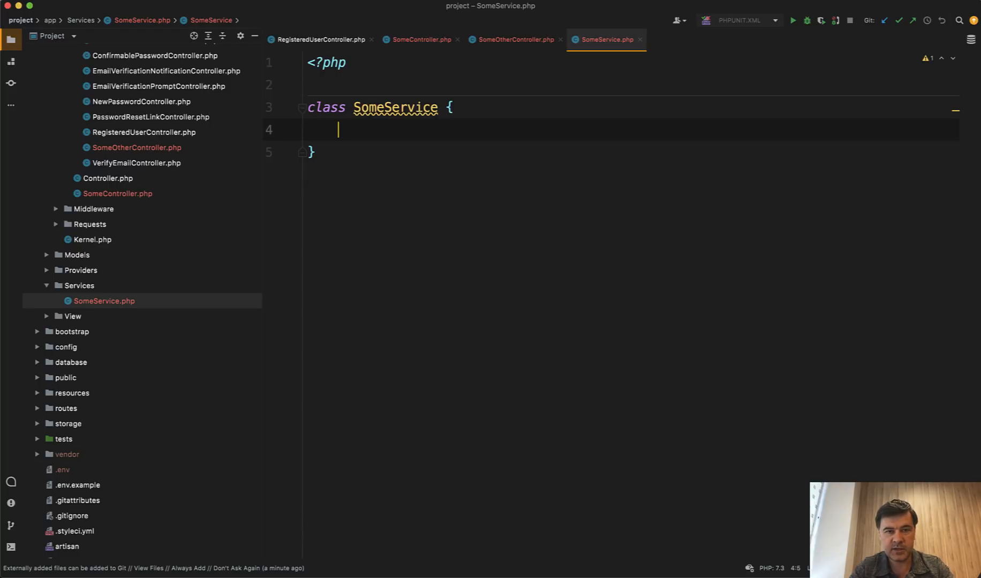
pyautogui.write('namespace')
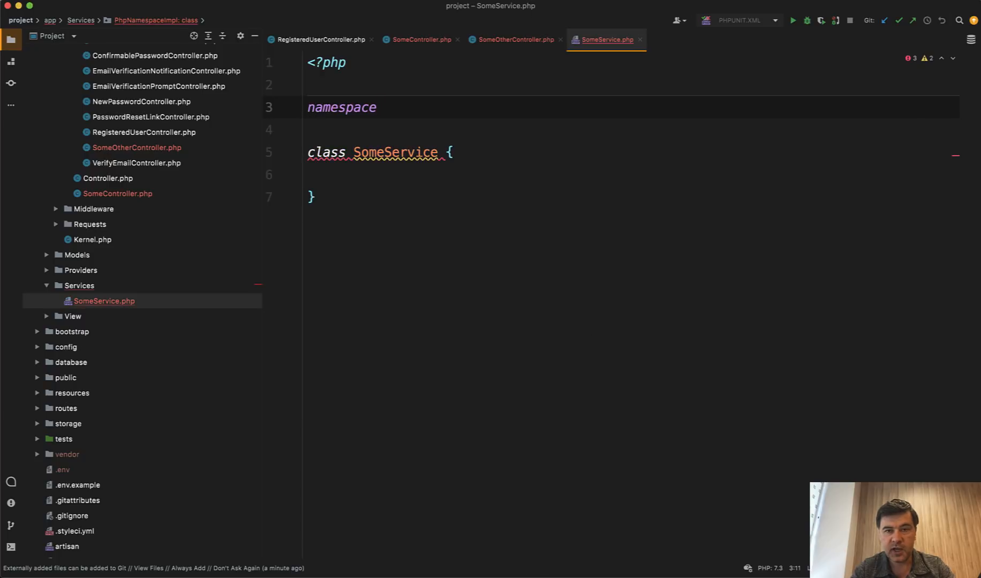
pyautogui.write('App')
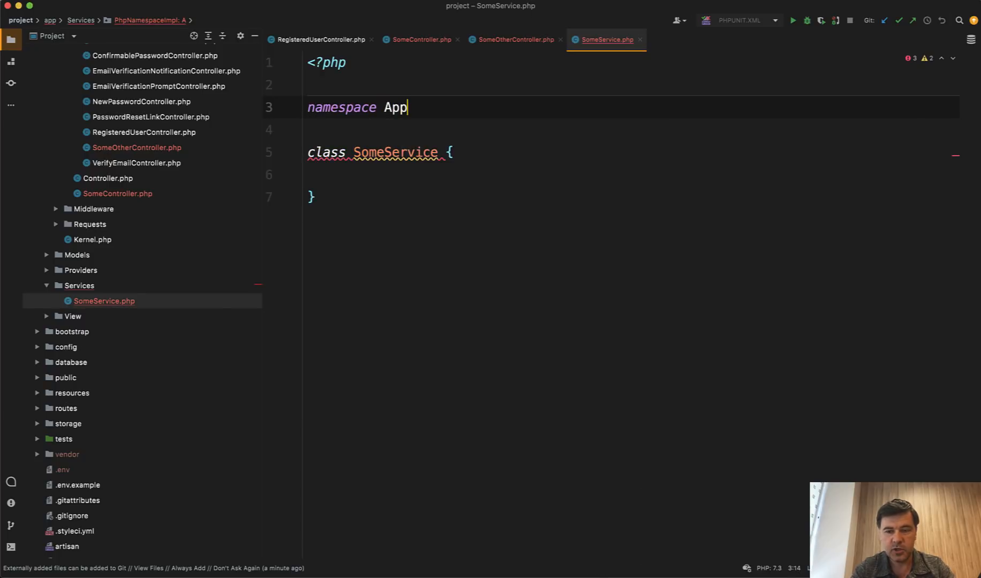
pyautogui.write('\\Sev')
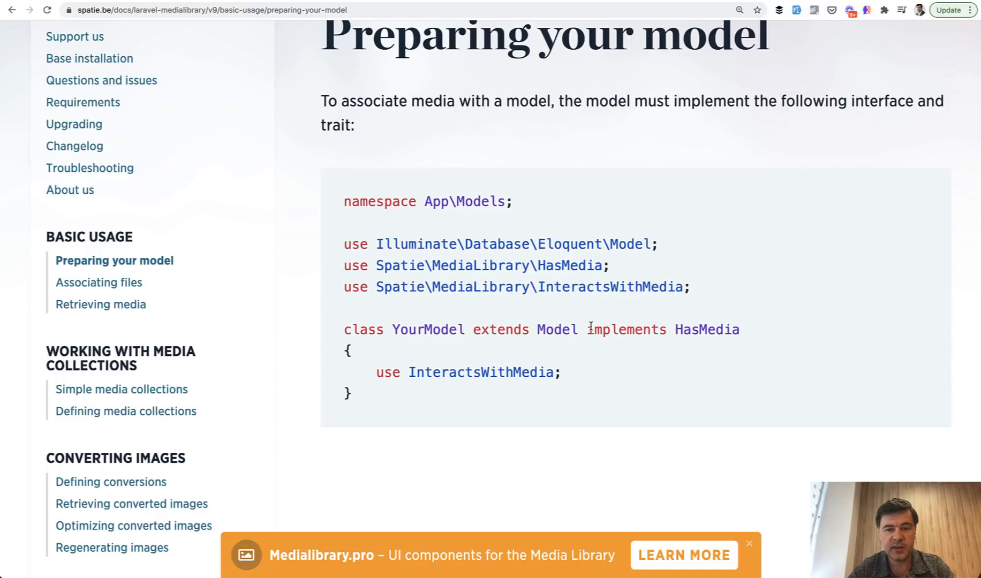
# - Select part of the HasMedia / InteractsWithMedia model example in the Media Library docs
pyautogui.moveTo(587, 330); pyautogui.dragTo(738, 330)
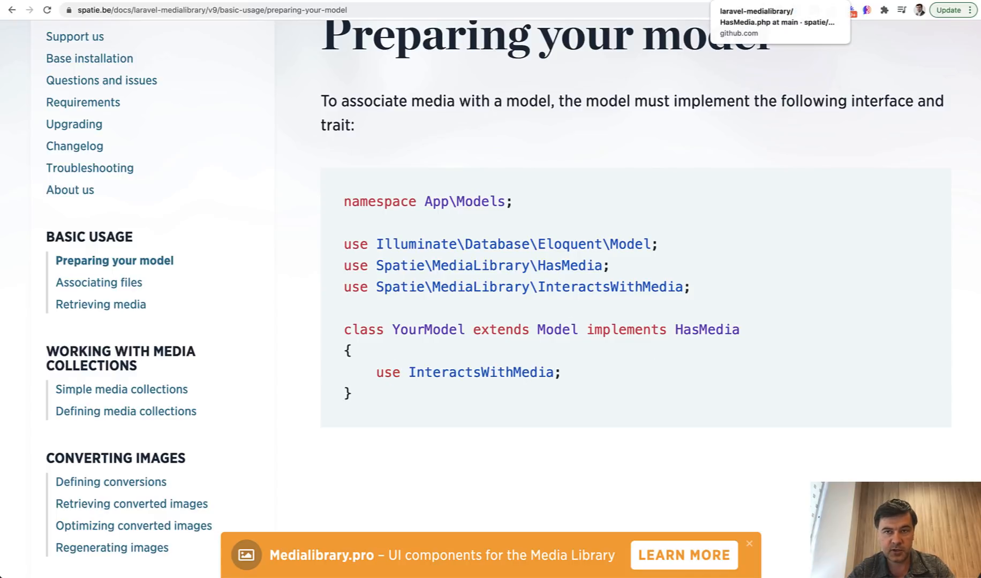
# - View HasMedia.php on GitHub and read its media, addMedia, copyMedia and hasMedia declarations
pyautogui.click(564, 266)
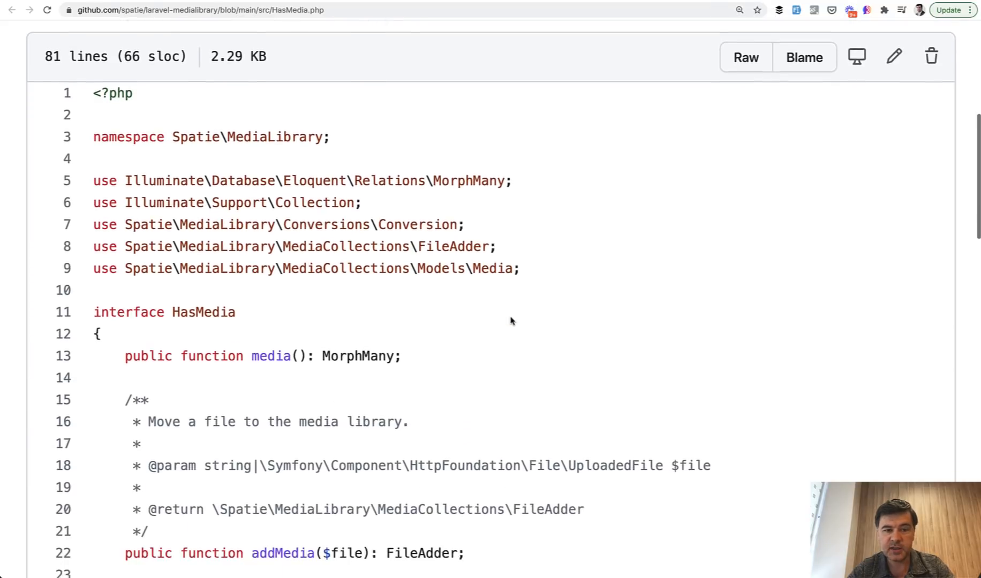
pyautogui.scroll(-3)
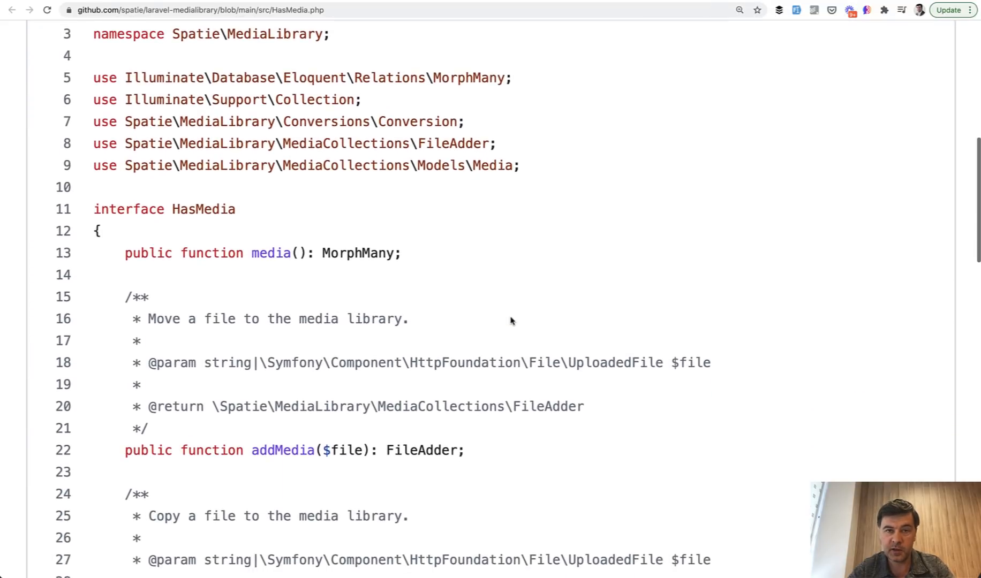
pyautogui.scroll(-3)
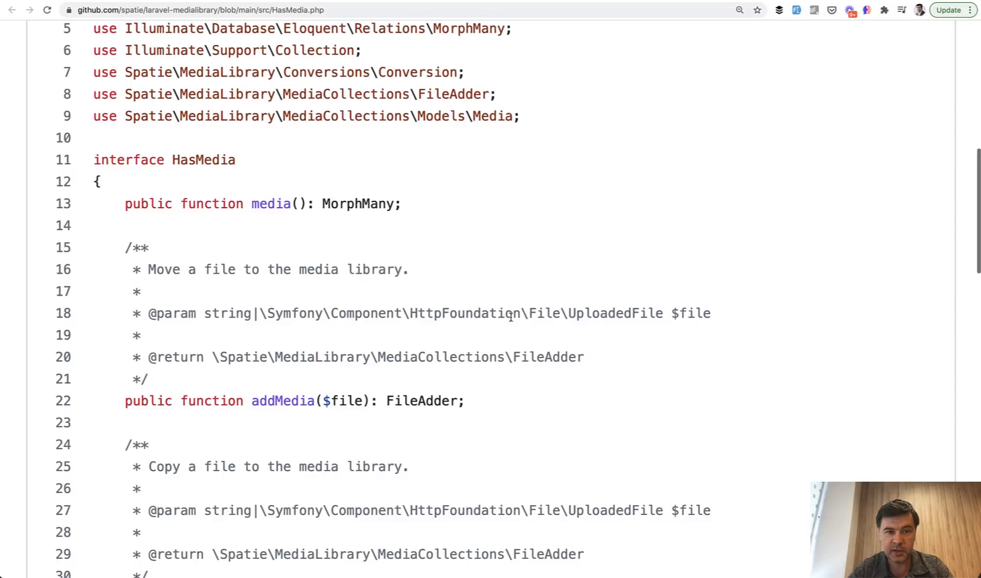
pyautogui.scroll(-3)
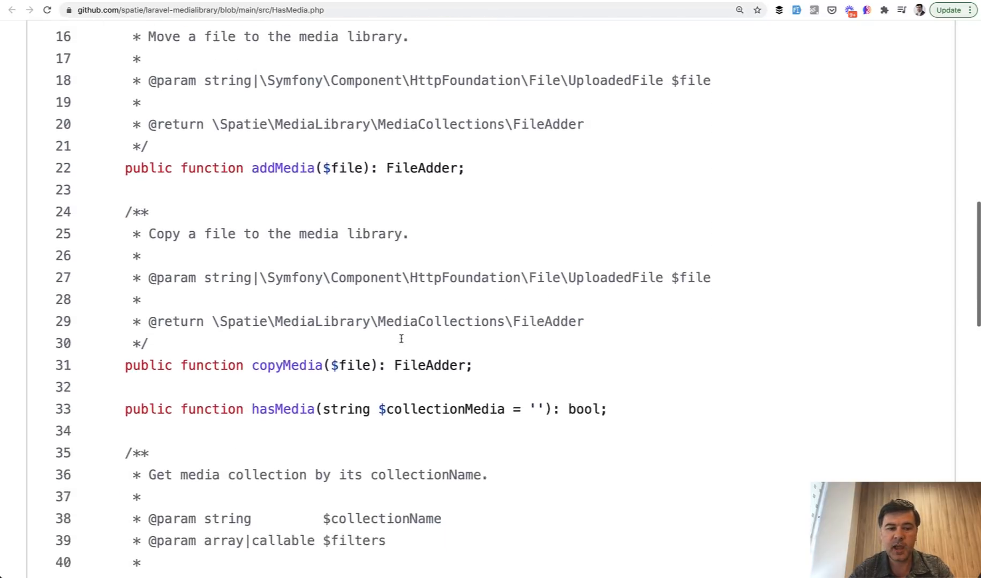
pyautogui.scroll(-3)
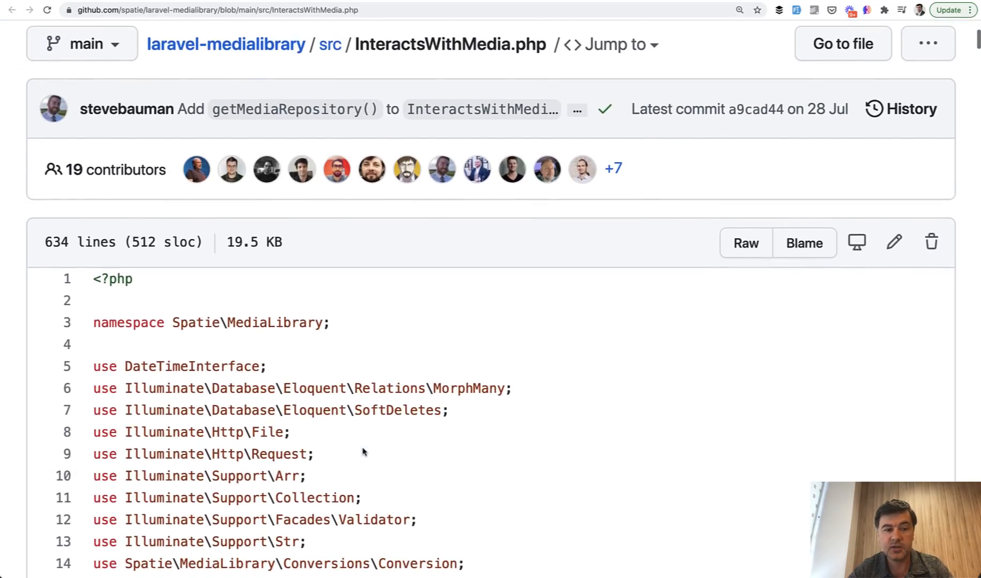
# - Read the trait from bootInteractsWithMedia through addFromMediaLibraryRequest, returning to its properties
pyautogui.scroll(-3)
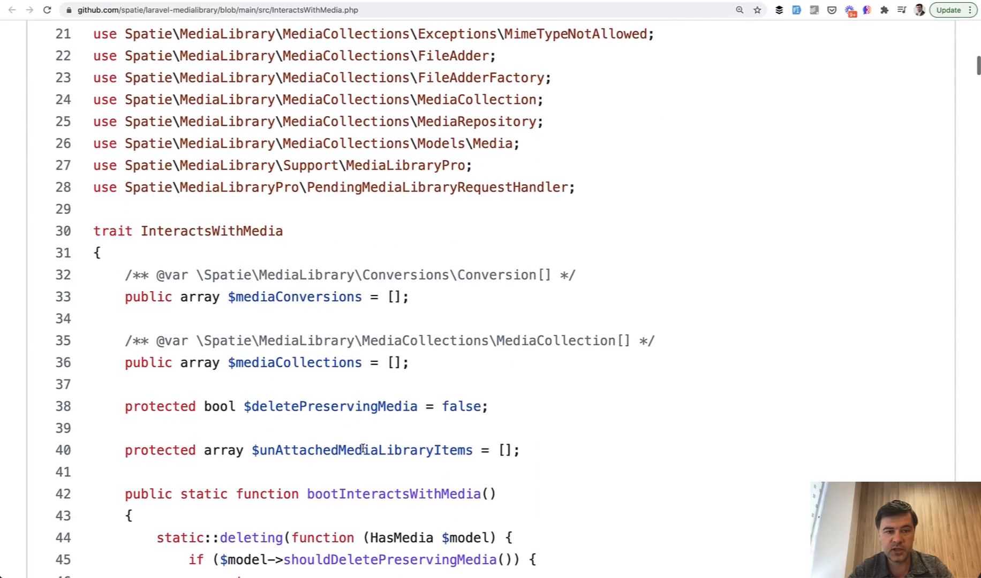
pyautogui.scroll(-3)
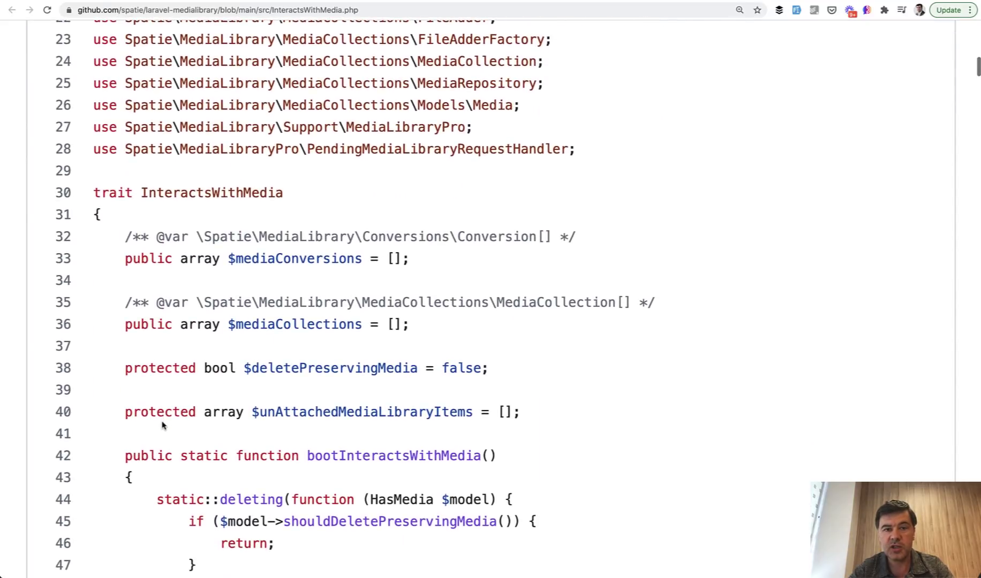
pyautogui.scroll(-3)
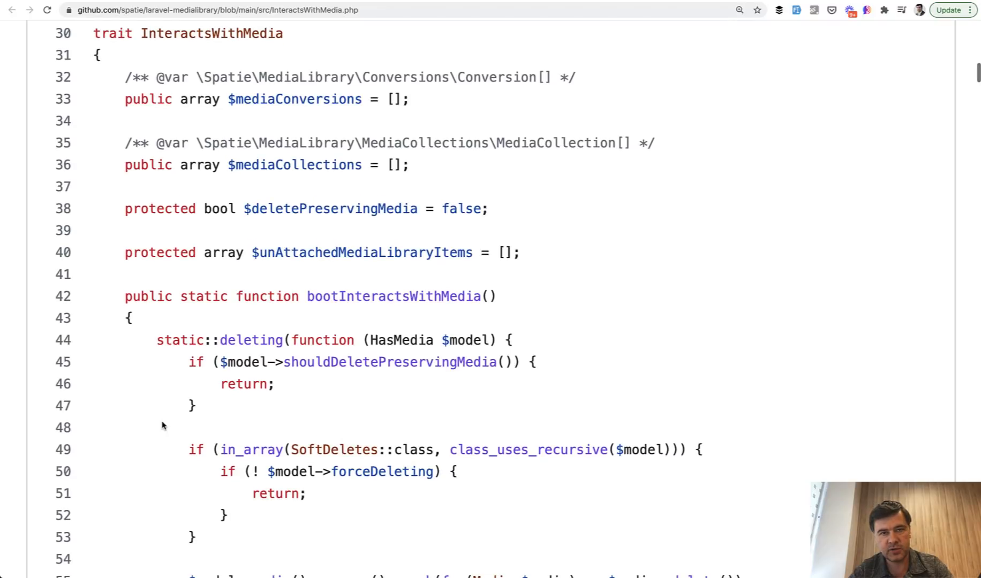
pyautogui.scroll(-3)
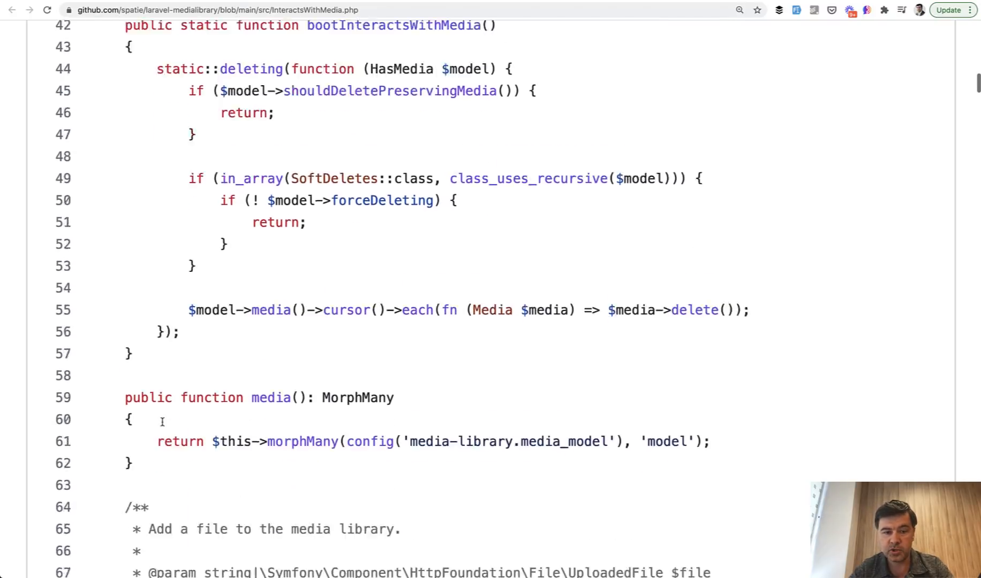
pyautogui.scroll(-3)
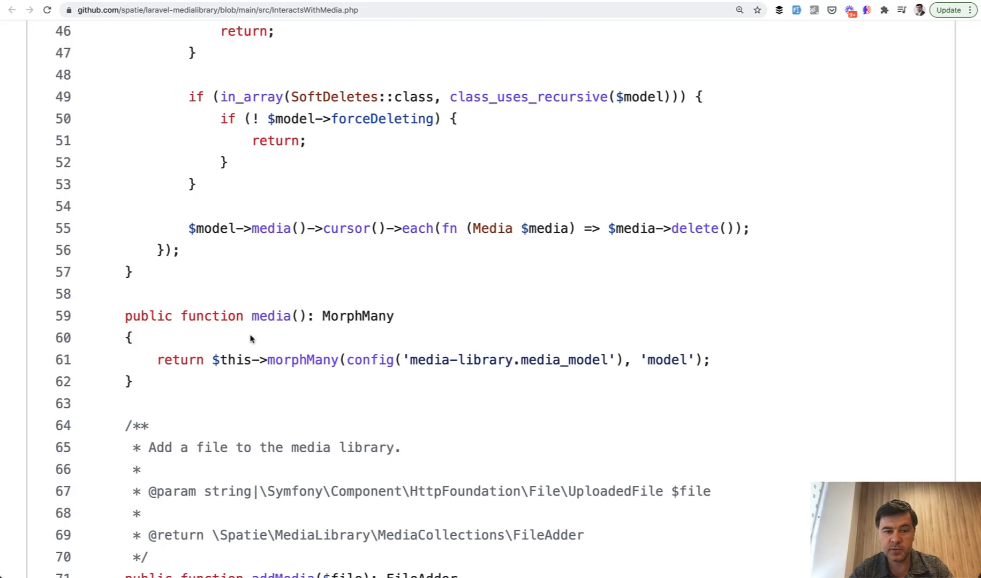
pyautogui.scroll(-3)
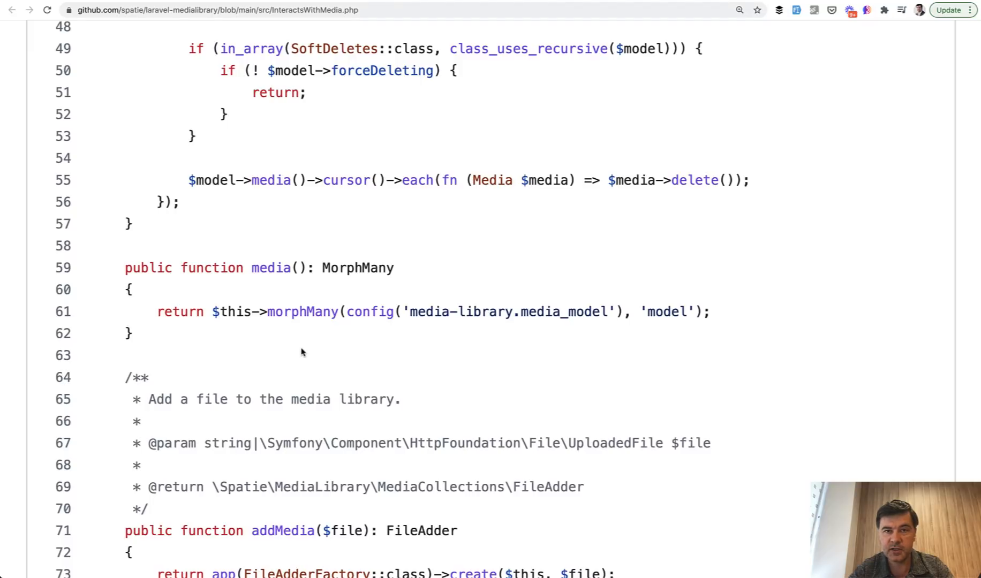
pyautogui.scroll(-3)
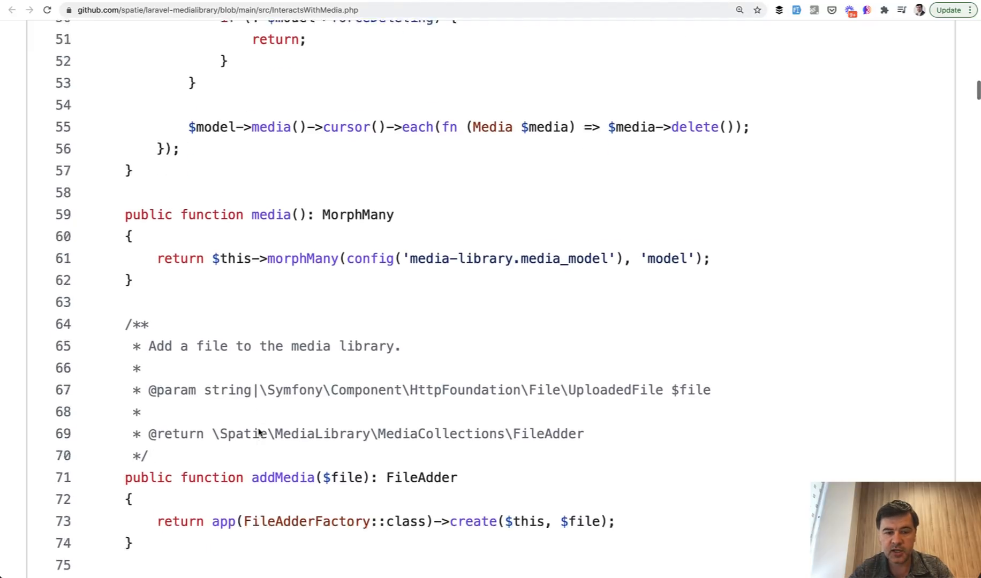
pyautogui.scroll(-3)
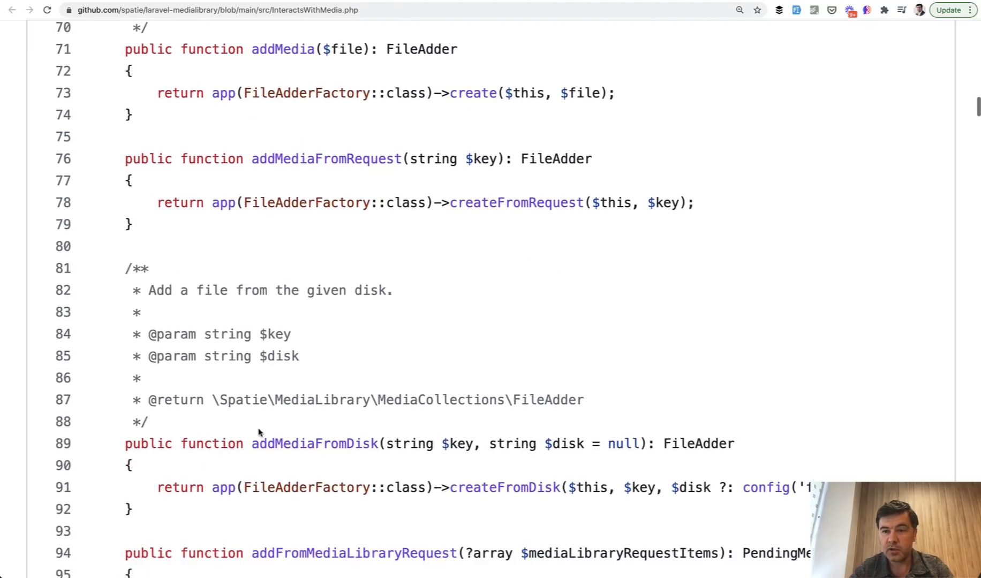
pyautogui.scroll(-3)
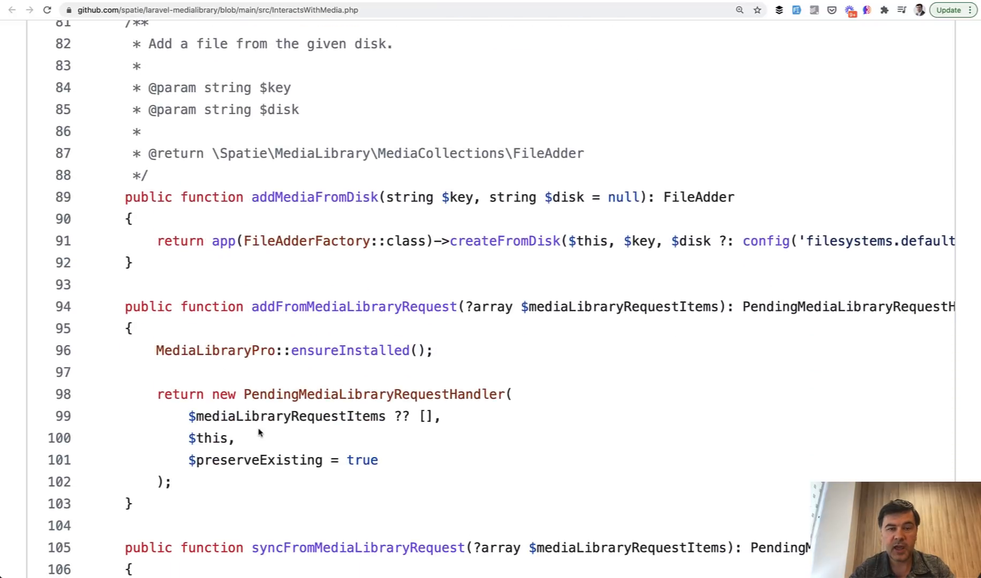
pyautogui.scroll(-3)
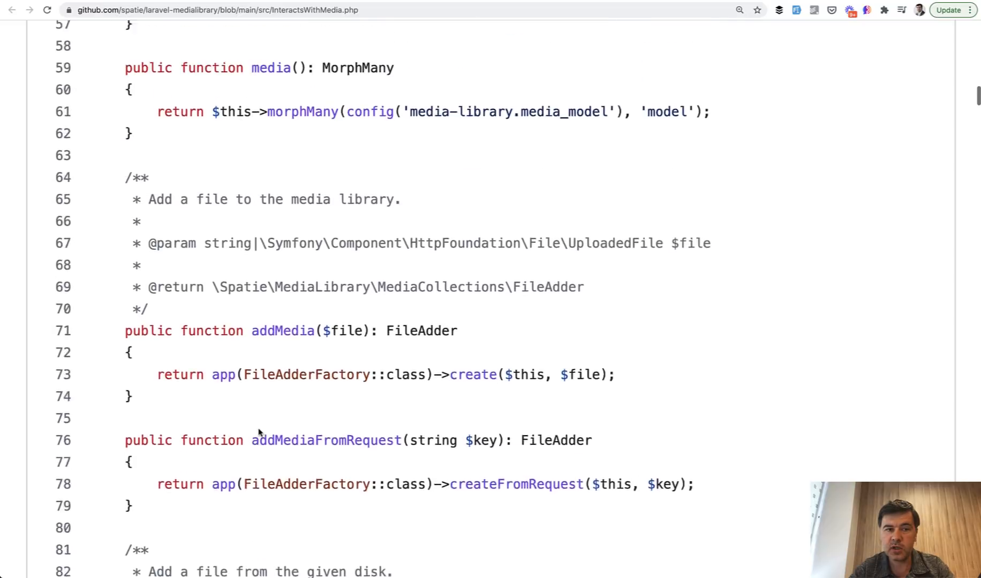
pyautogui.scroll(3)
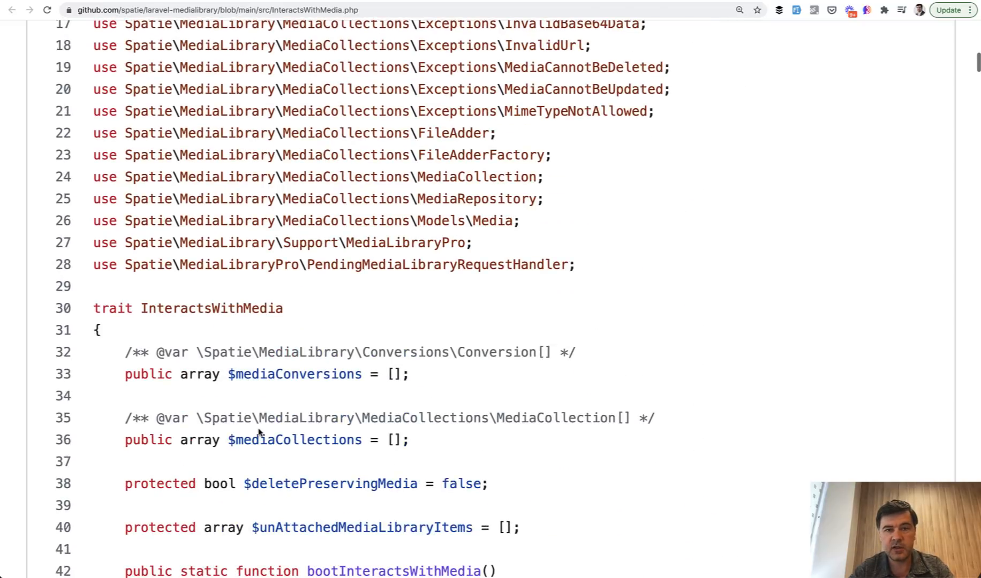